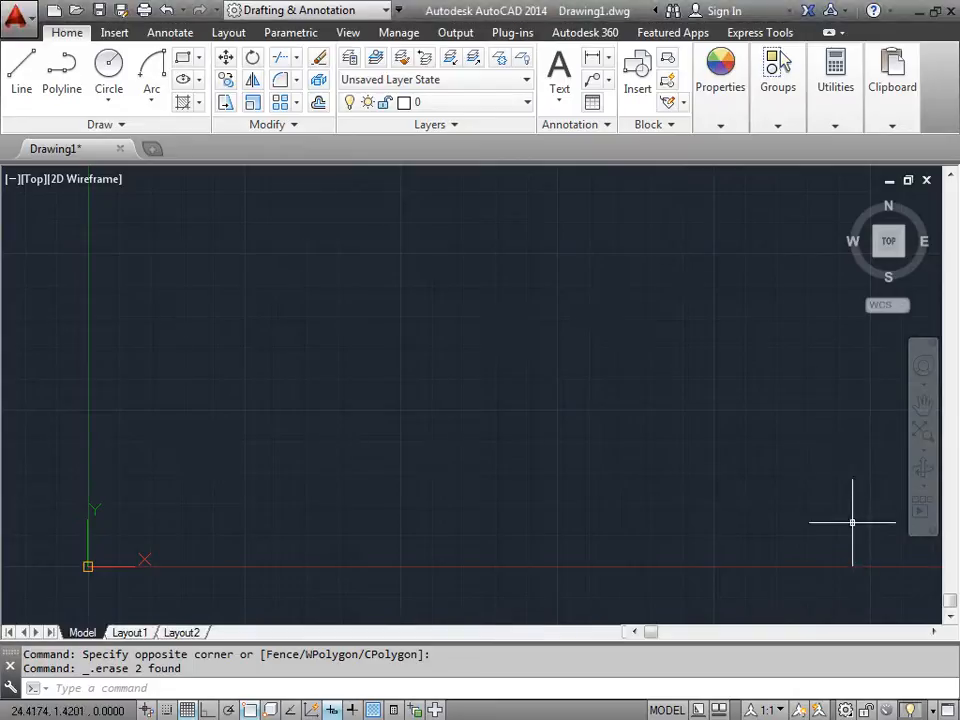
{"action": "mouse_move", "coordinate": [772, 476]}
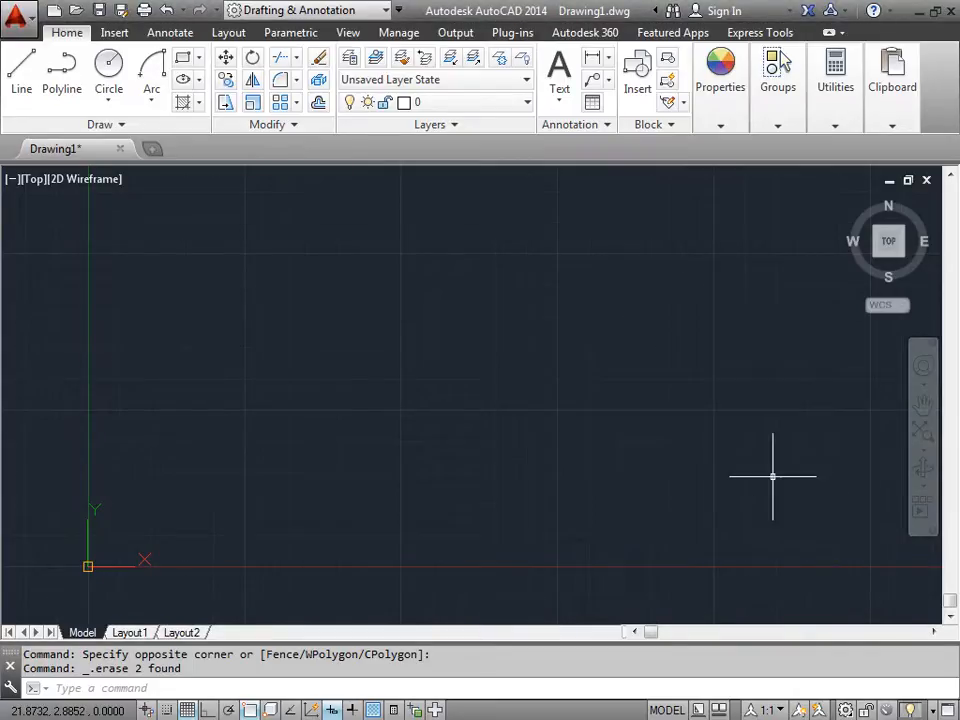
{"action": "mouse_move", "coordinate": [436, 364]}
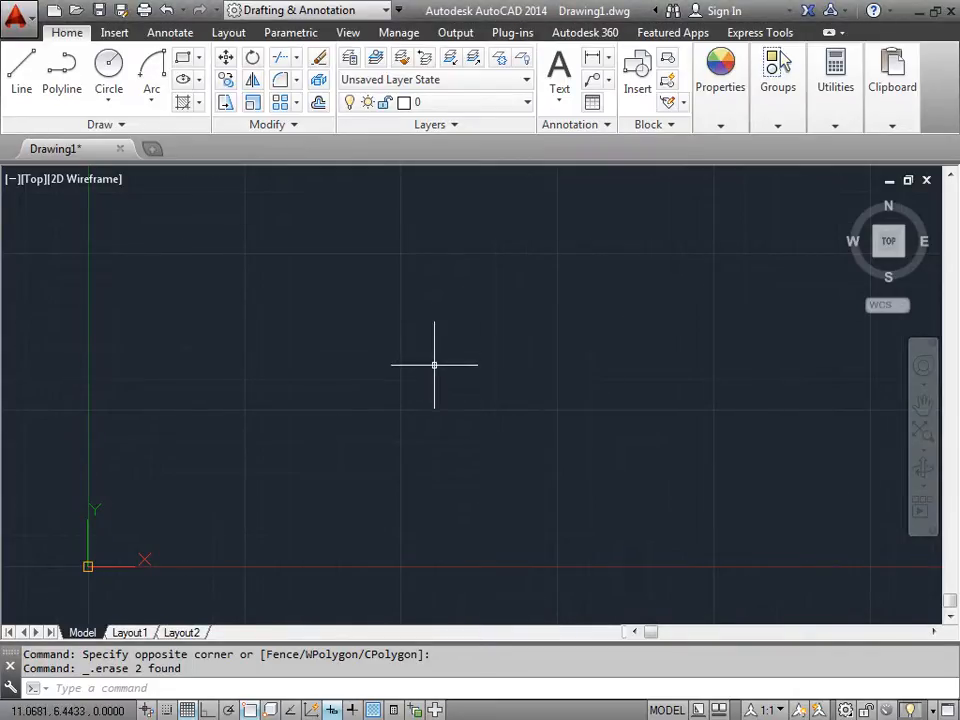
{"action": "mouse_move", "coordinate": [446, 372]}
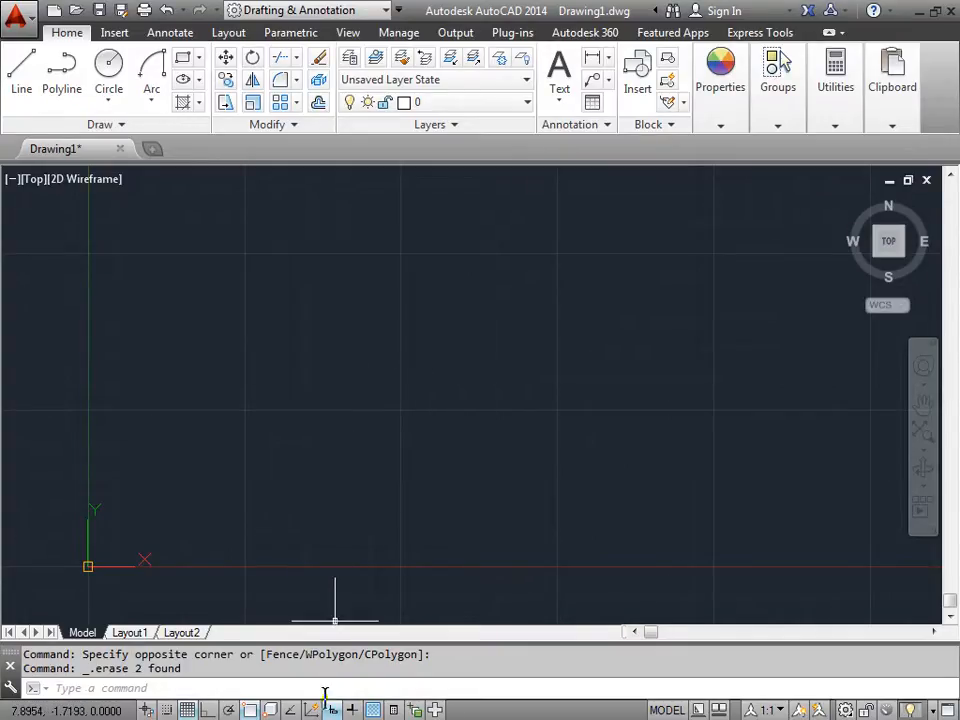
{"action": "mouse_move", "coordinate": [336, 710]}
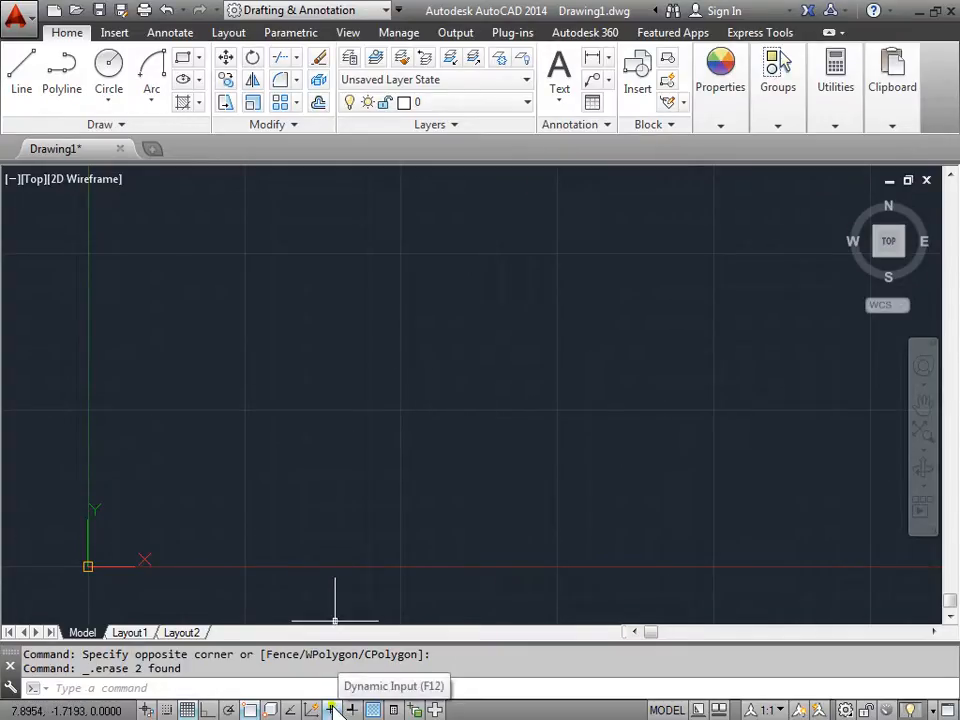
{"action": "mouse_move", "coordinate": [308, 576]}
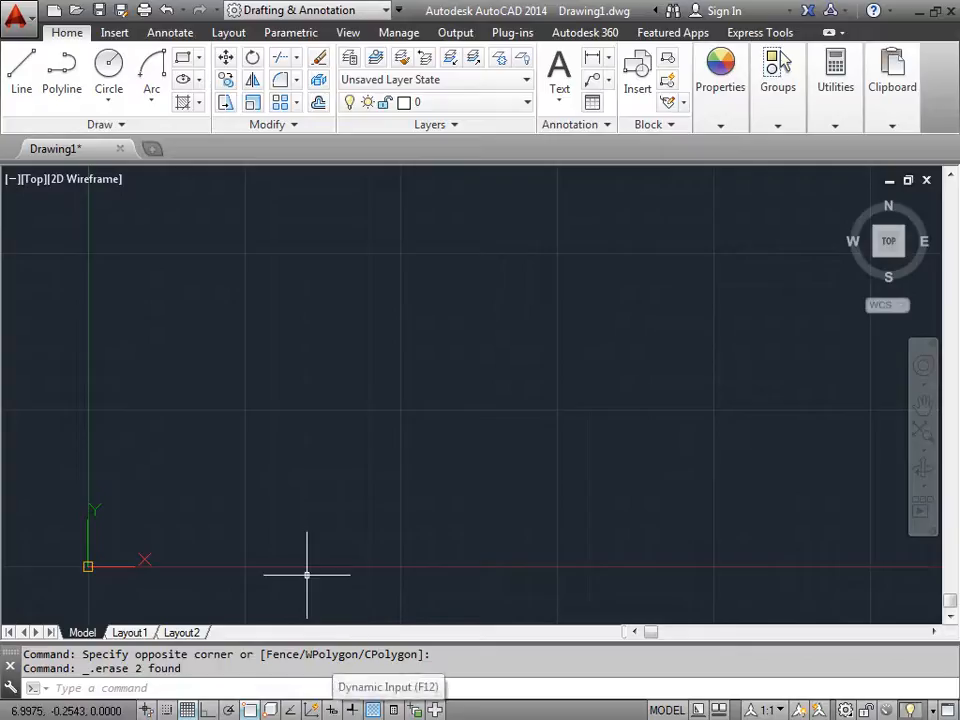
- Draw crossing line segments, run one to the origin 0,0, and close the figure to its start
{"action": "left_click", "coordinate": [20, 70]}
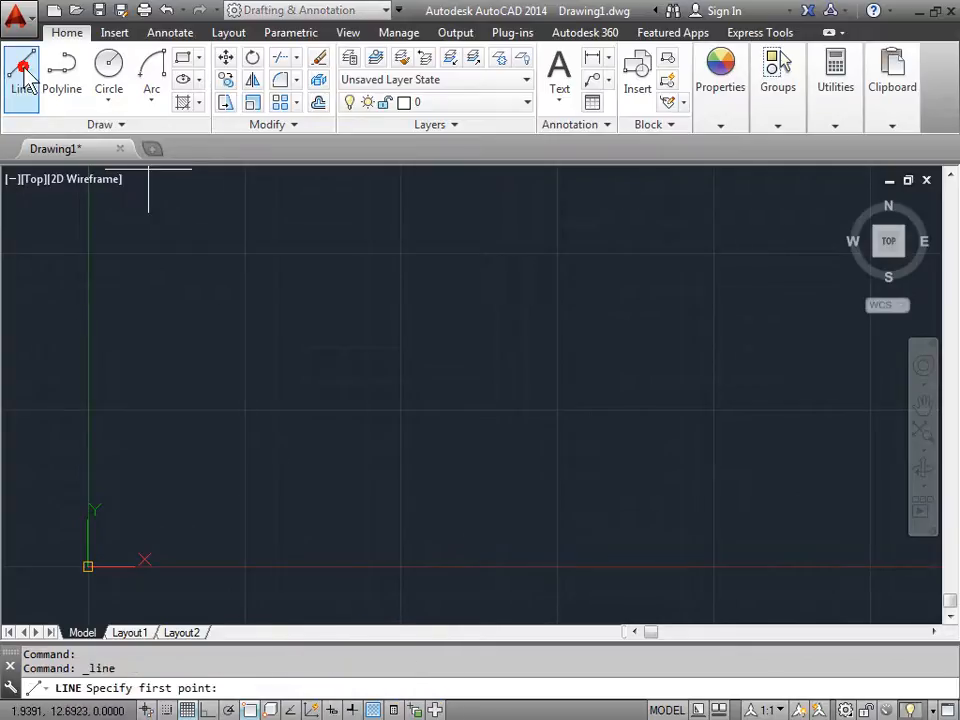
{"action": "mouse_move", "coordinate": [430, 238]}
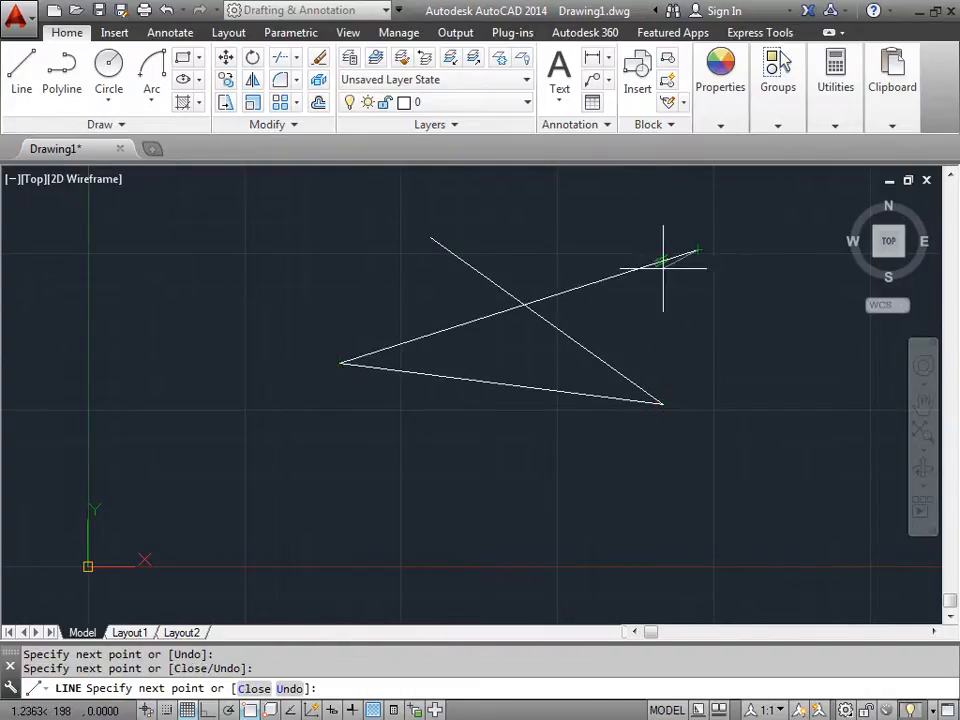
{"action": "left_click", "coordinate": [388, 610]}
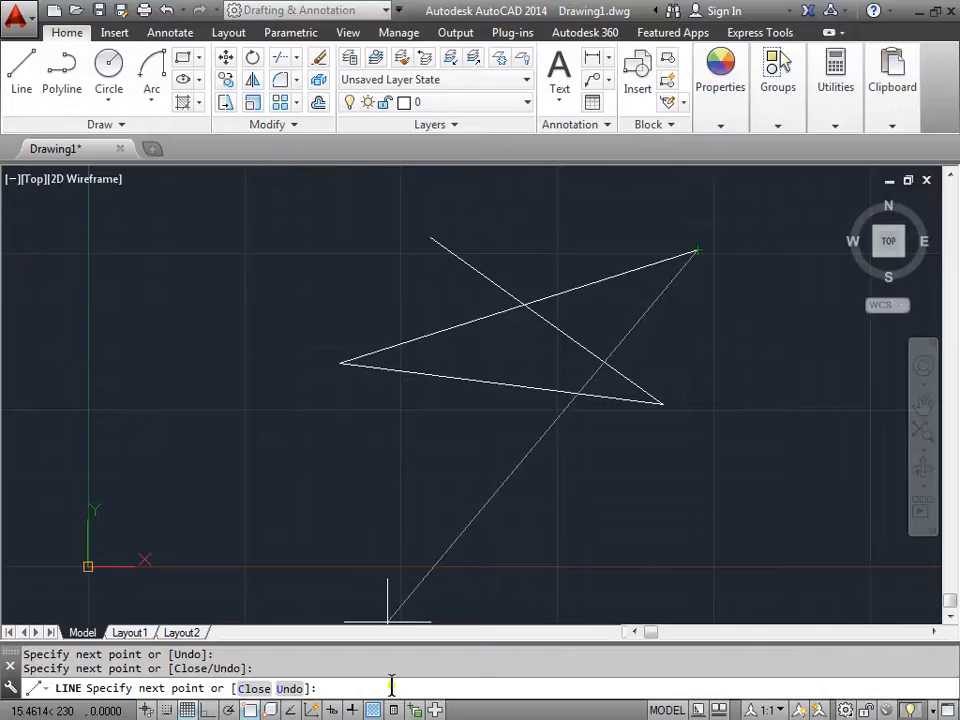
{"action": "type", "text": "0,0"}
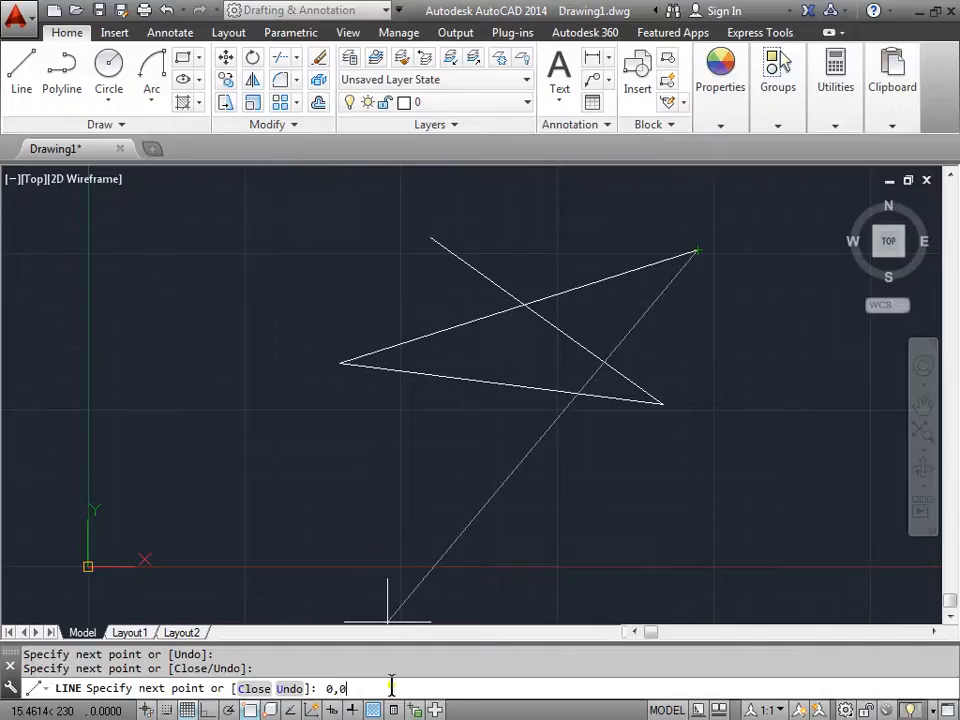
{"action": "key", "text": "Return"}
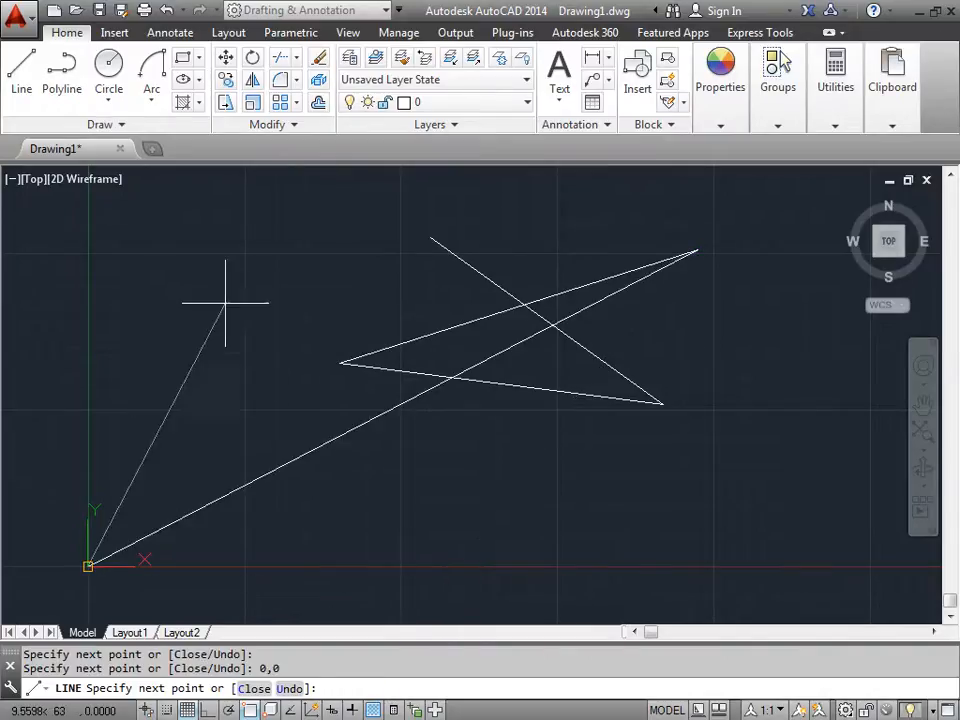
{"action": "right_click", "coordinate": [224, 300]}
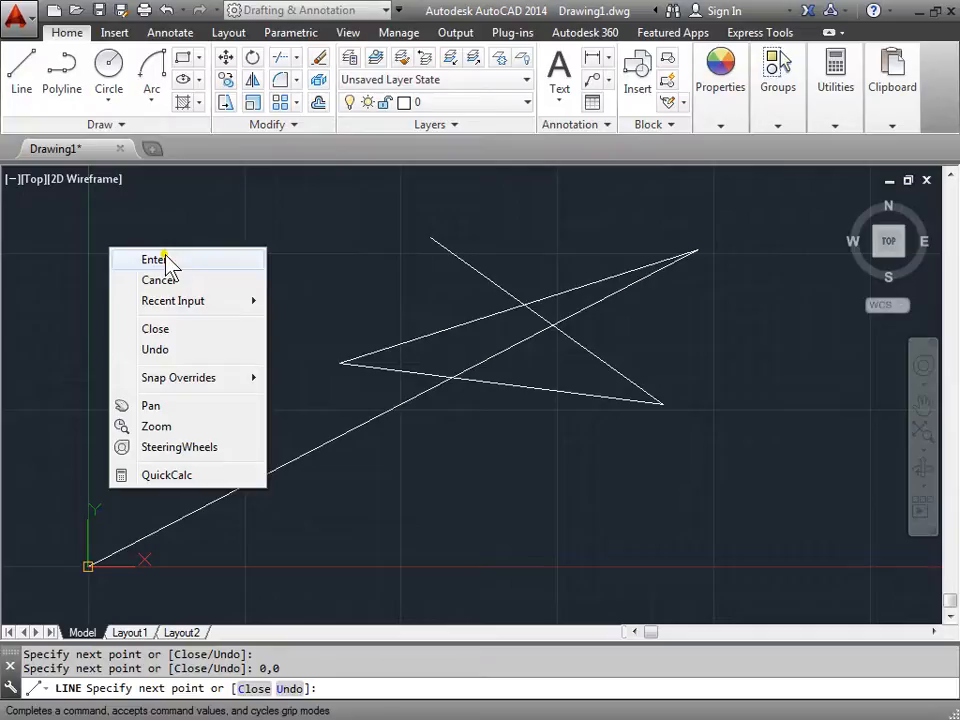
{"action": "mouse_move", "coordinate": [178, 348]}
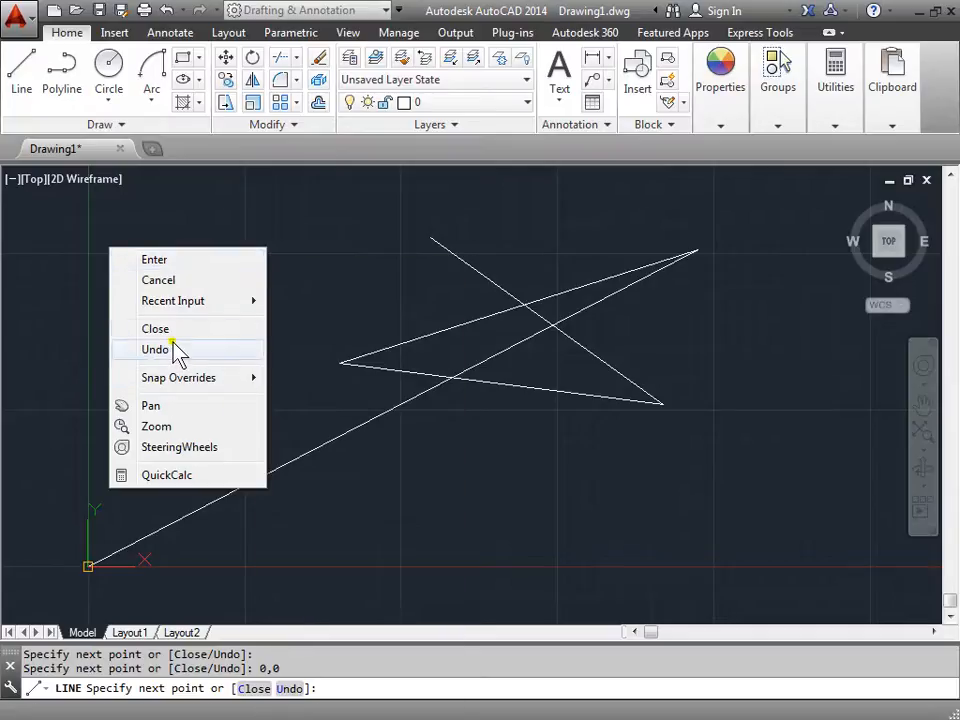
{"action": "mouse_move", "coordinate": [178, 328]}
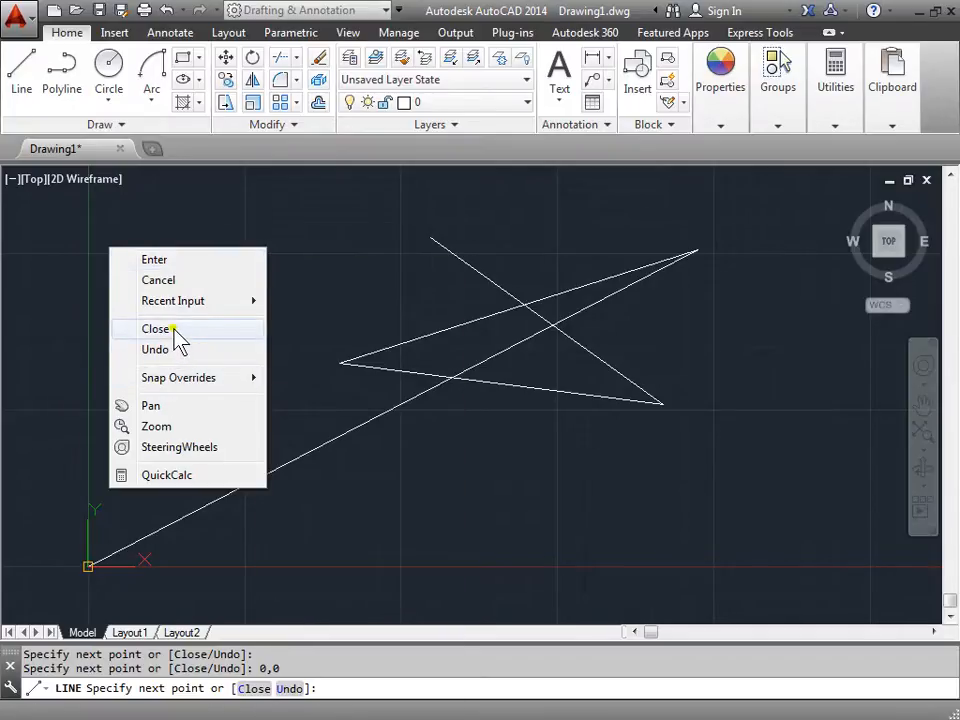
{"action": "left_click", "coordinate": [156, 328]}
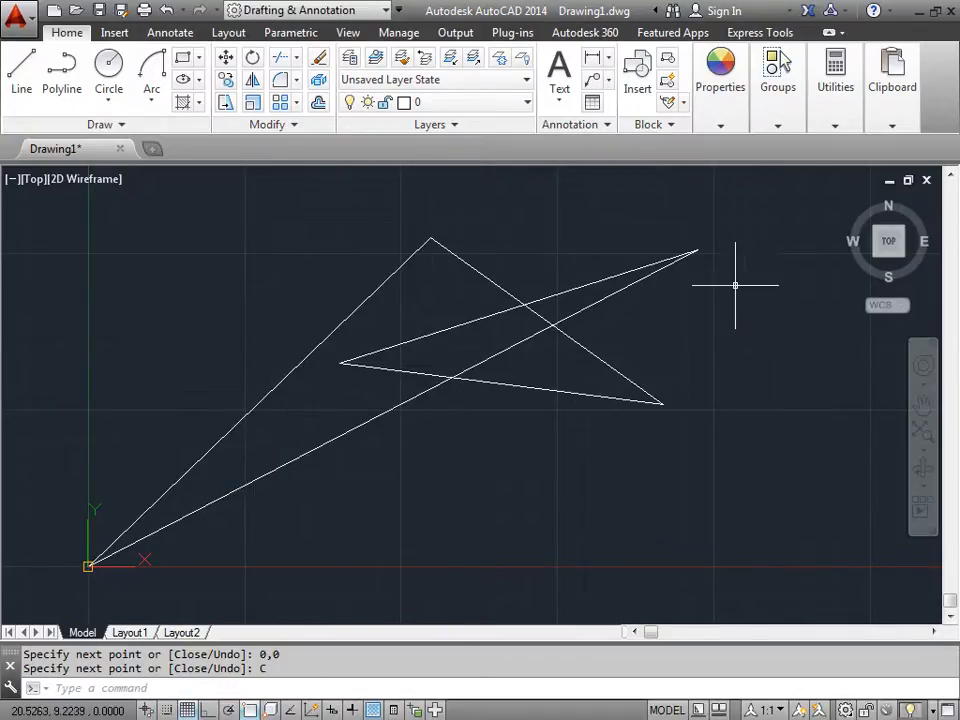
{"action": "mouse_move", "coordinate": [590, 544]}
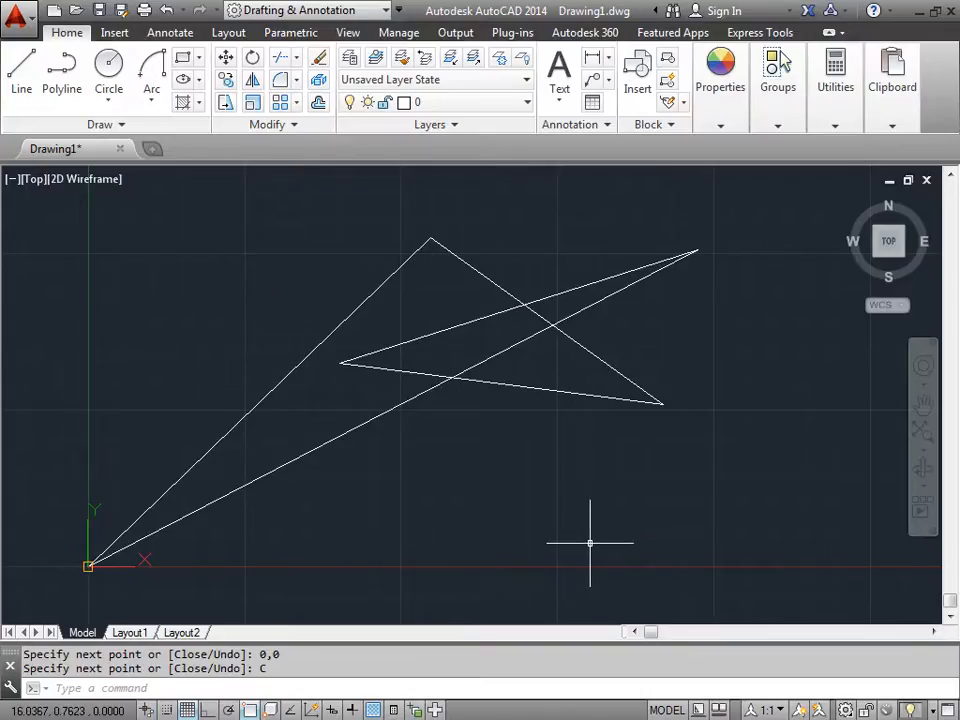
{"action": "mouse_move", "coordinate": [730, 562]}
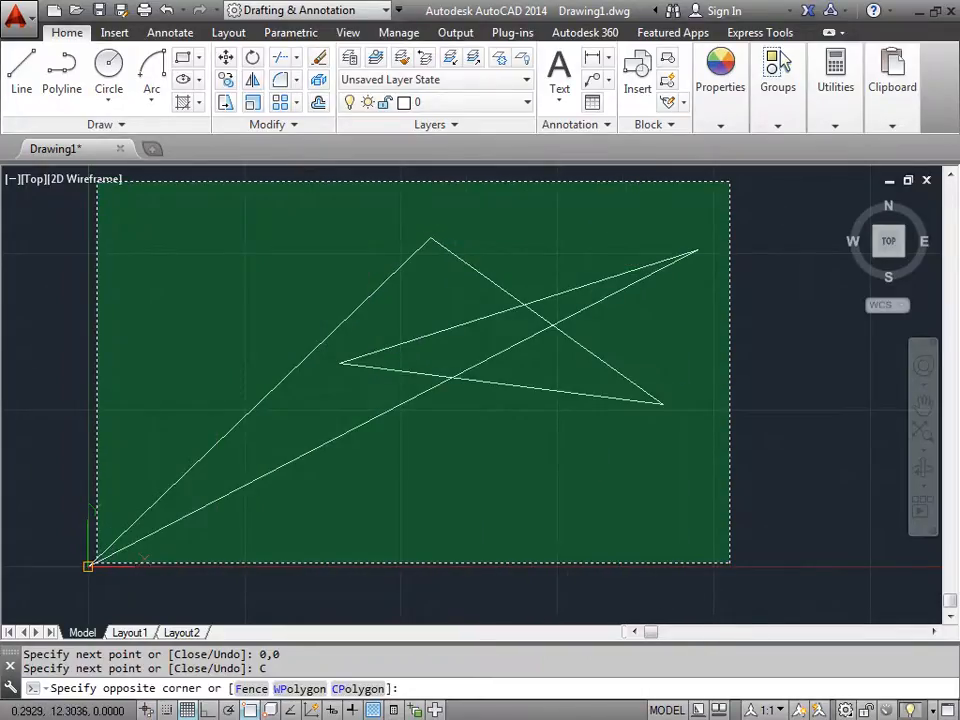
- Window-select all five lines and erase them, leaving the drawing empty
{"action": "left_click", "coordinate": [424, 596]}
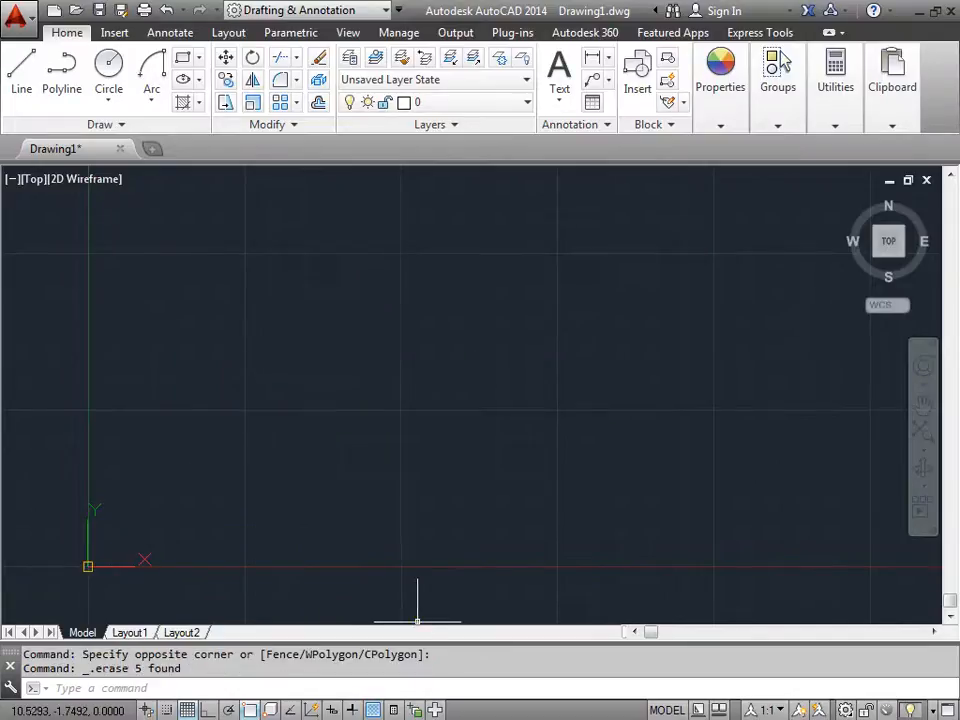
{"action": "mouse_move", "coordinate": [332, 710]}
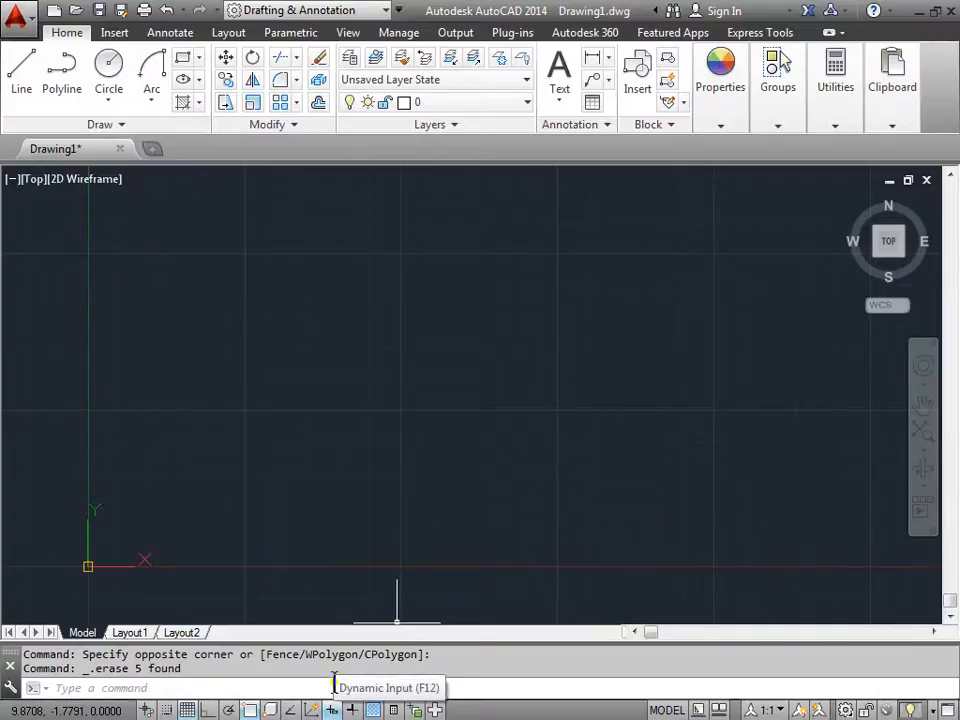
{"action": "mouse_move", "coordinate": [308, 400]}
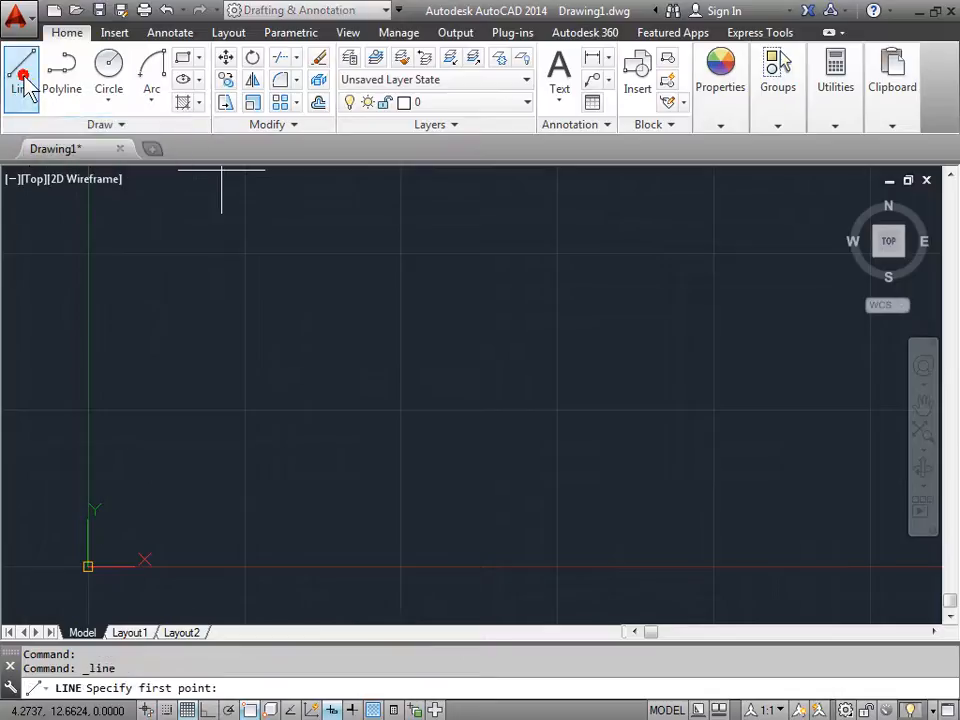
{"action": "mouse_move", "coordinate": [376, 462]}
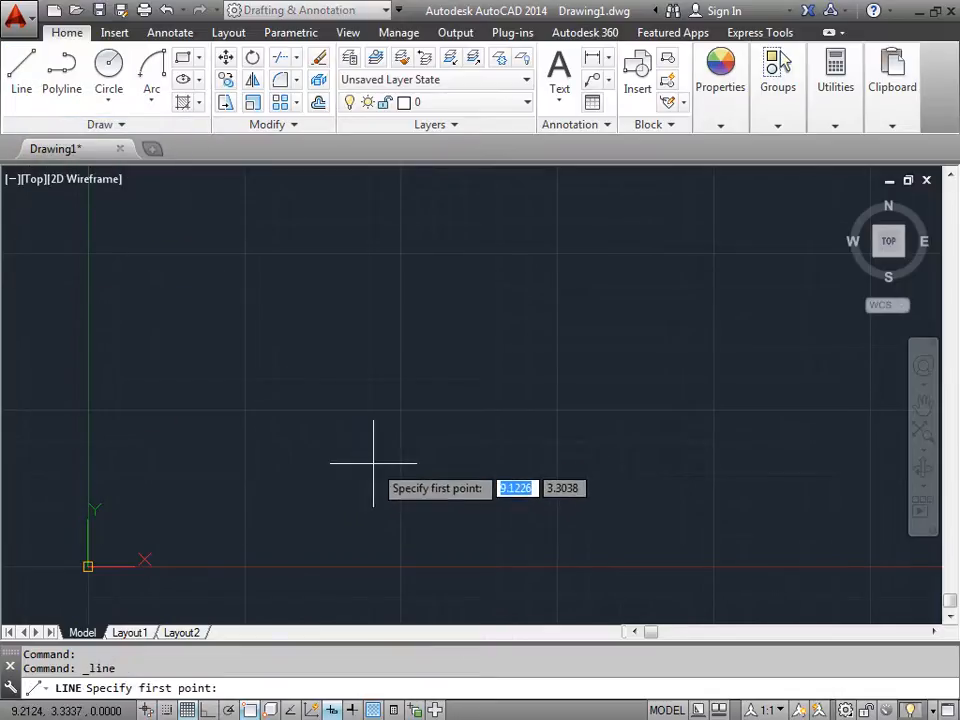
{"action": "mouse_move", "coordinate": [284, 476]}
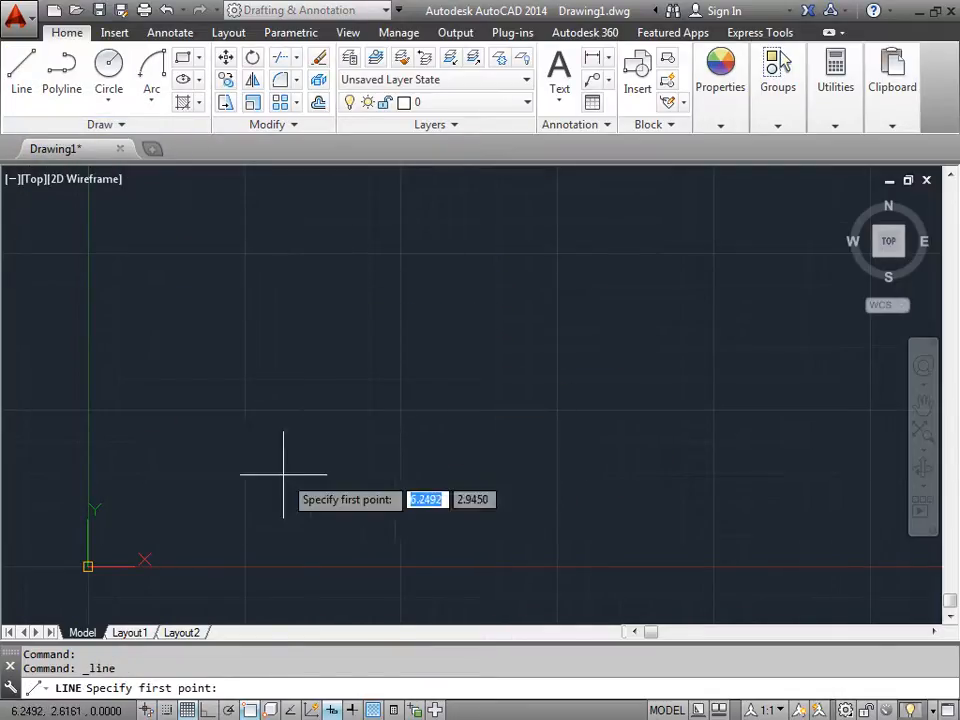
{"action": "mouse_move", "coordinate": [308, 436]}
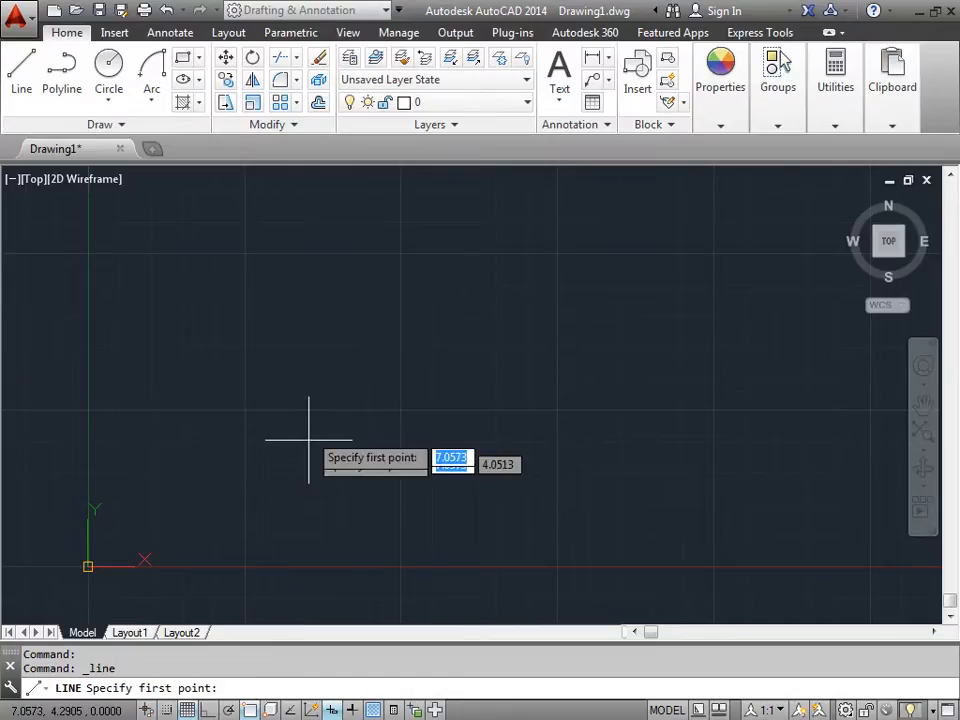
{"action": "mouse_move", "coordinate": [312, 344]}
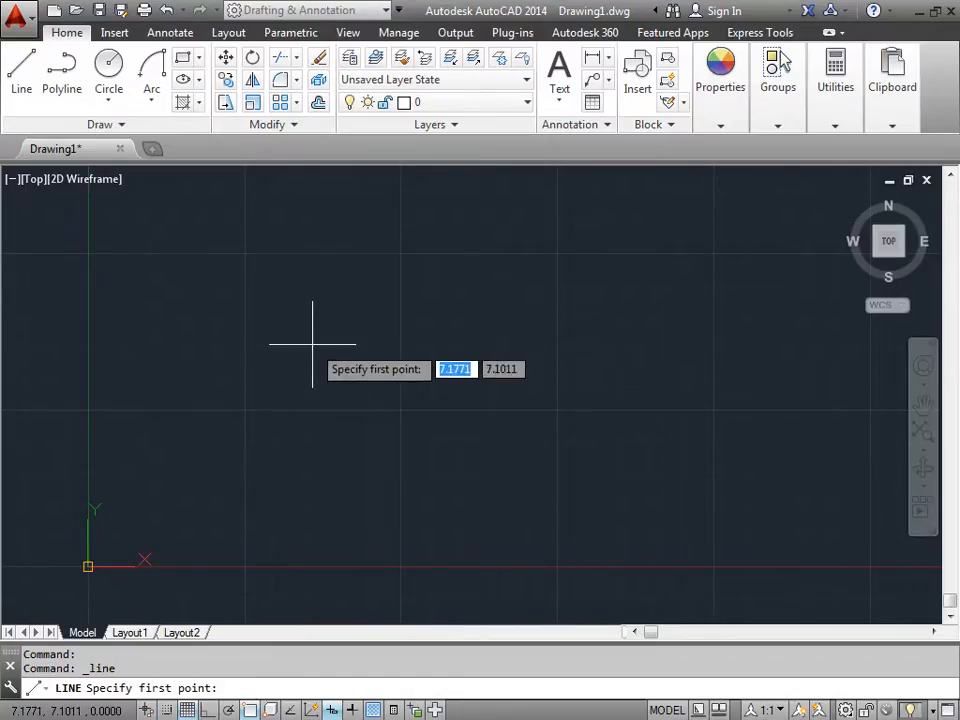
{"action": "mouse_move", "coordinate": [264, 388]}
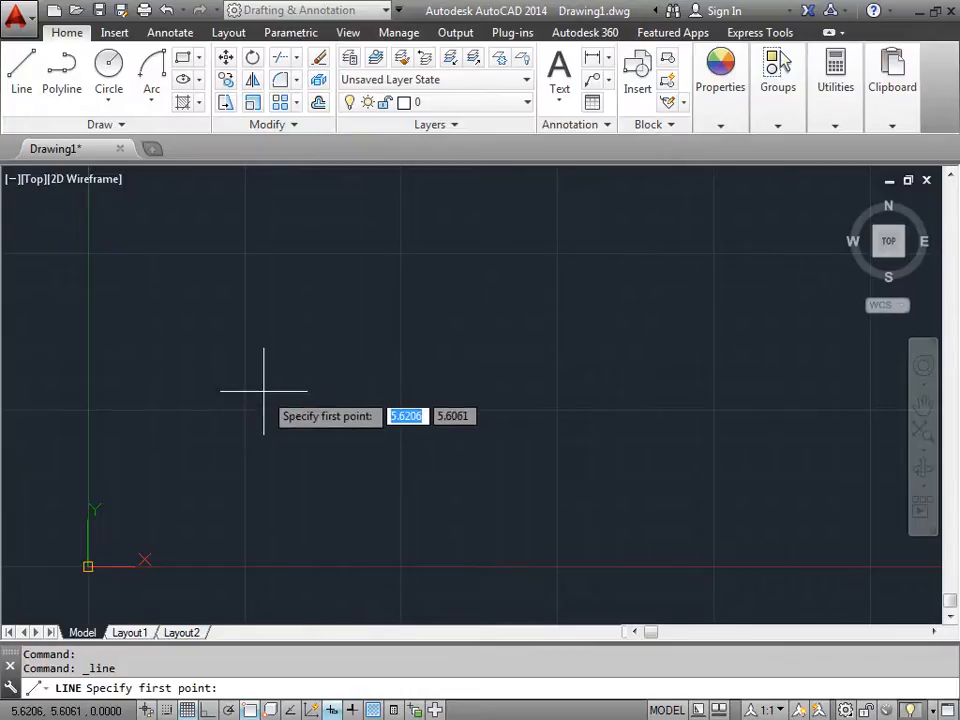
- Start a line with its first point placed at coordinates 5,3 via Dynamic Input
{"action": "type", "text": "2"}
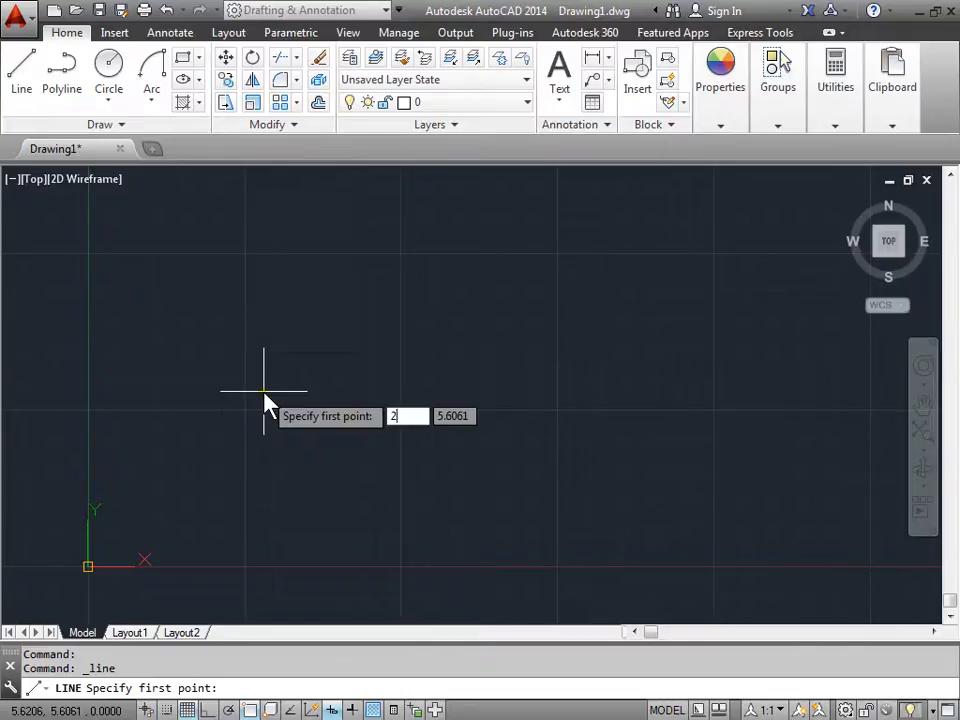
{"action": "key", "text": "Tab"}
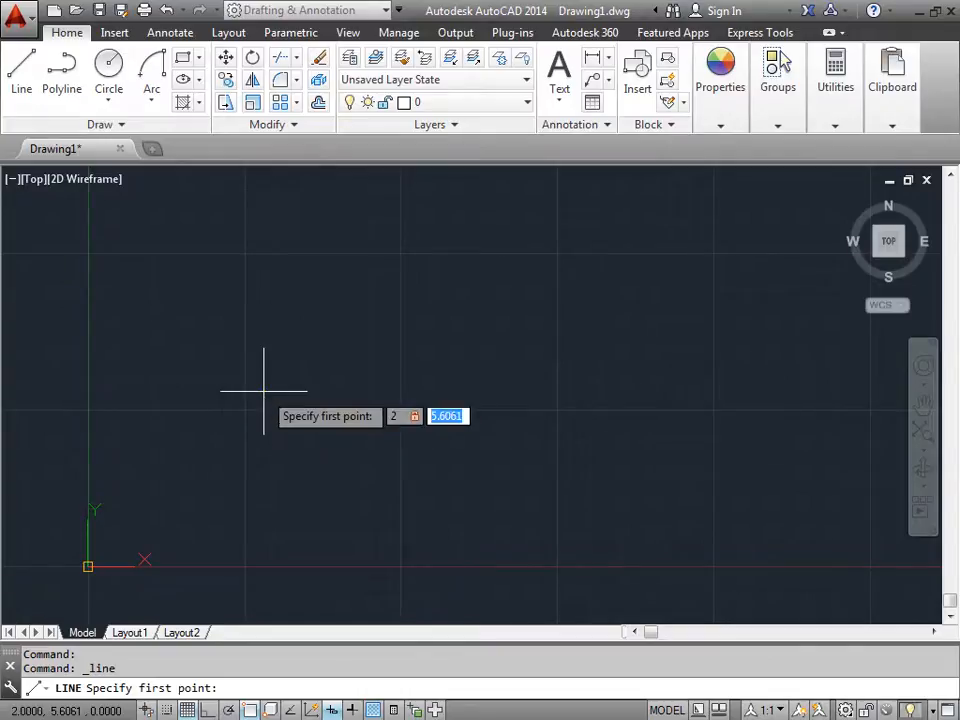
{"action": "mouse_move", "coordinate": [226, 404]}
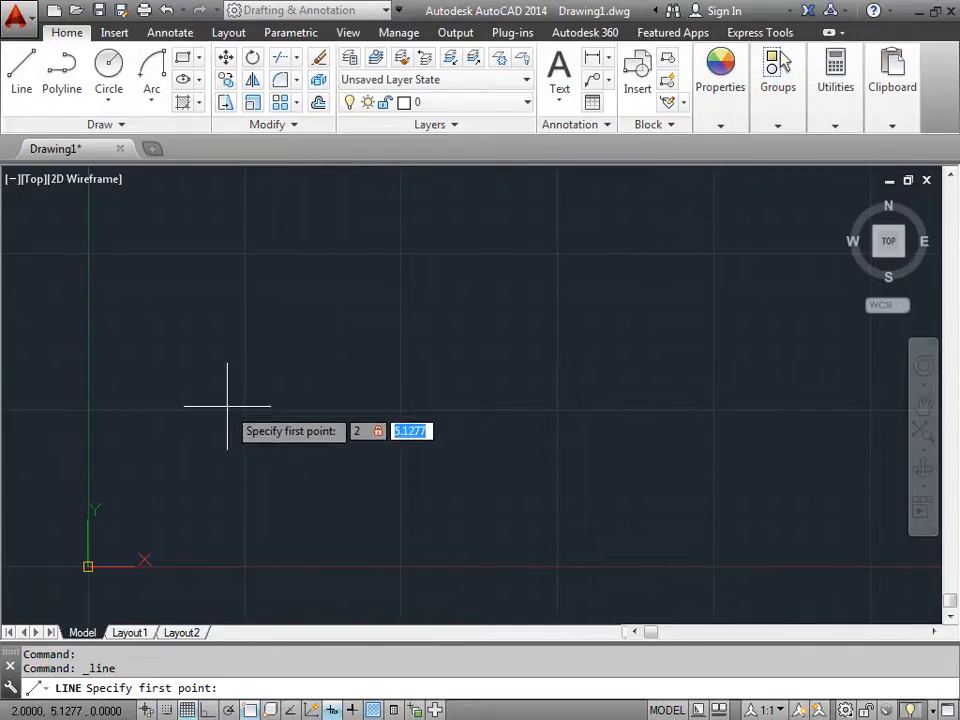
{"action": "mouse_move", "coordinate": [212, 430]}
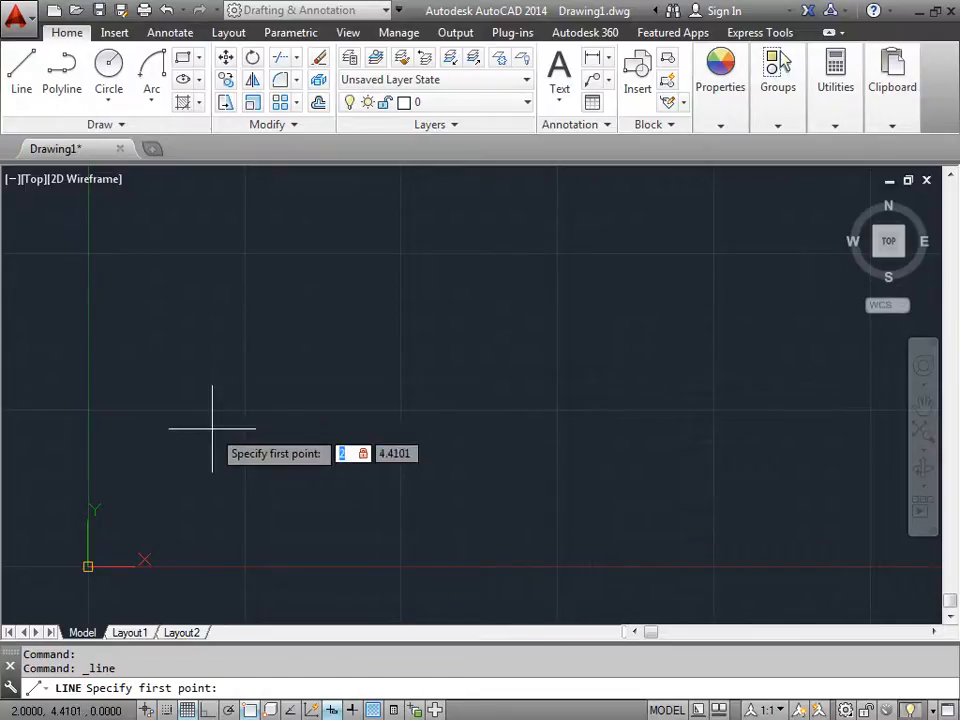
{"action": "type", "text": "5"}
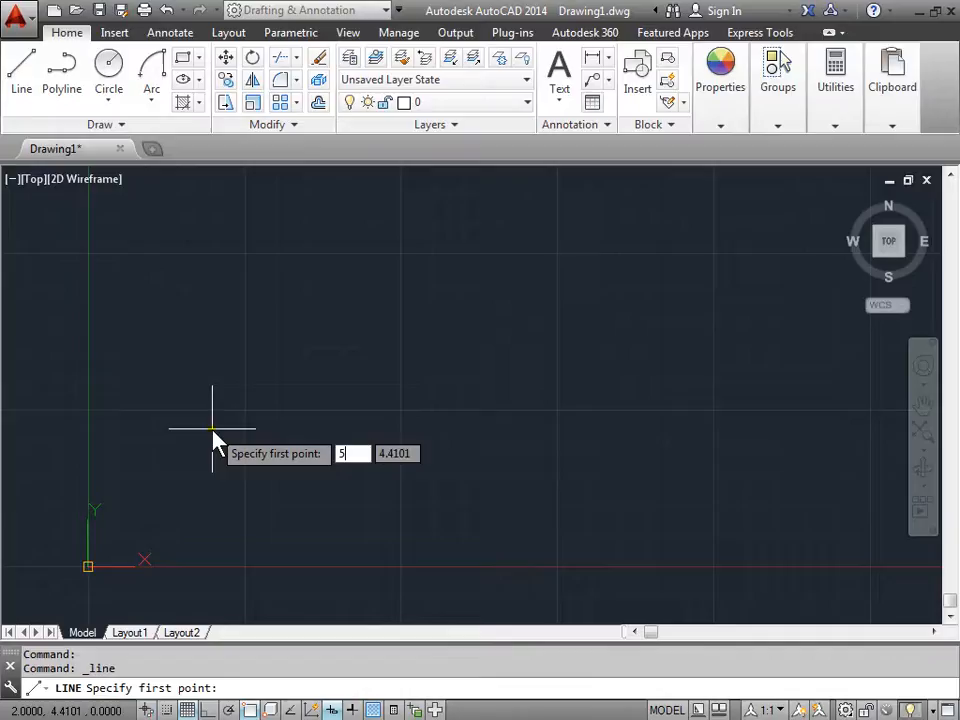
{"action": "key", "text": "Tab"}
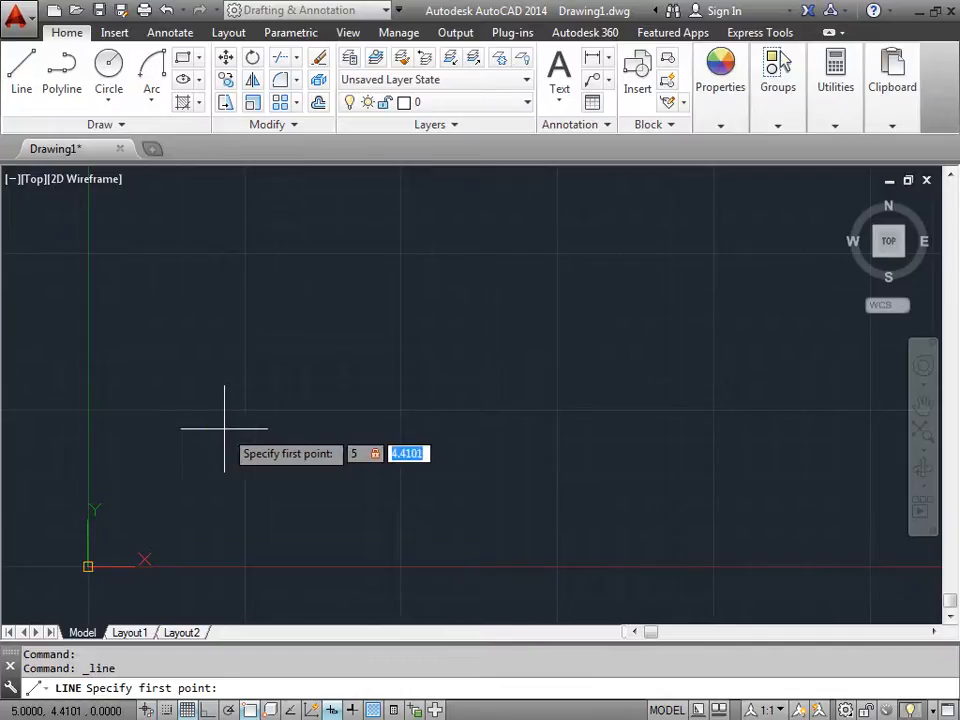
{"action": "type", "text": "3"}
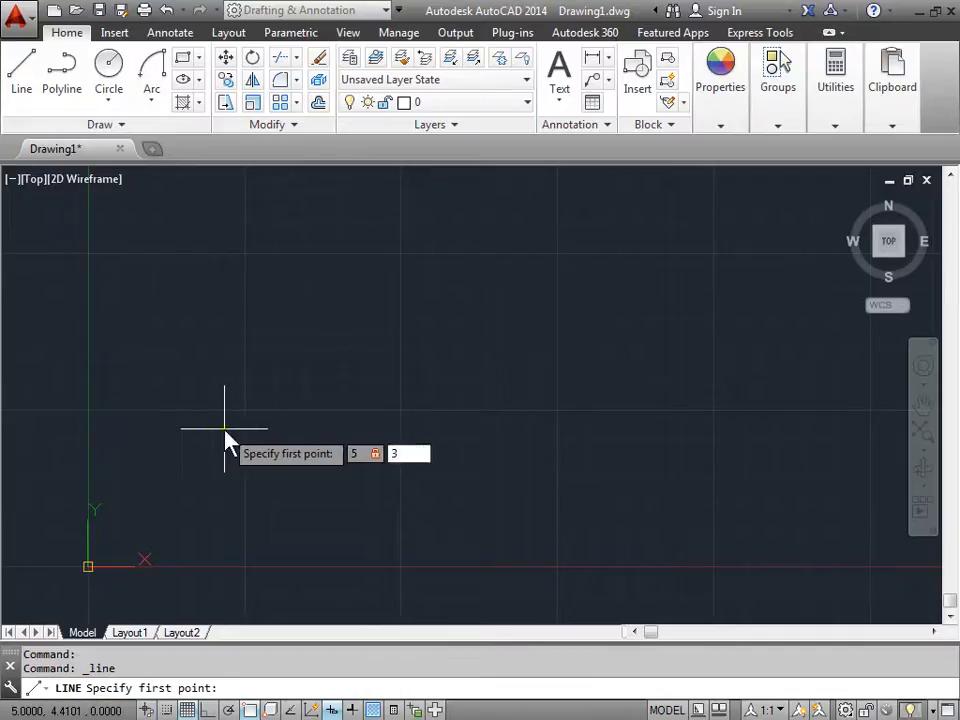
{"action": "left_click", "coordinate": [224, 430]}
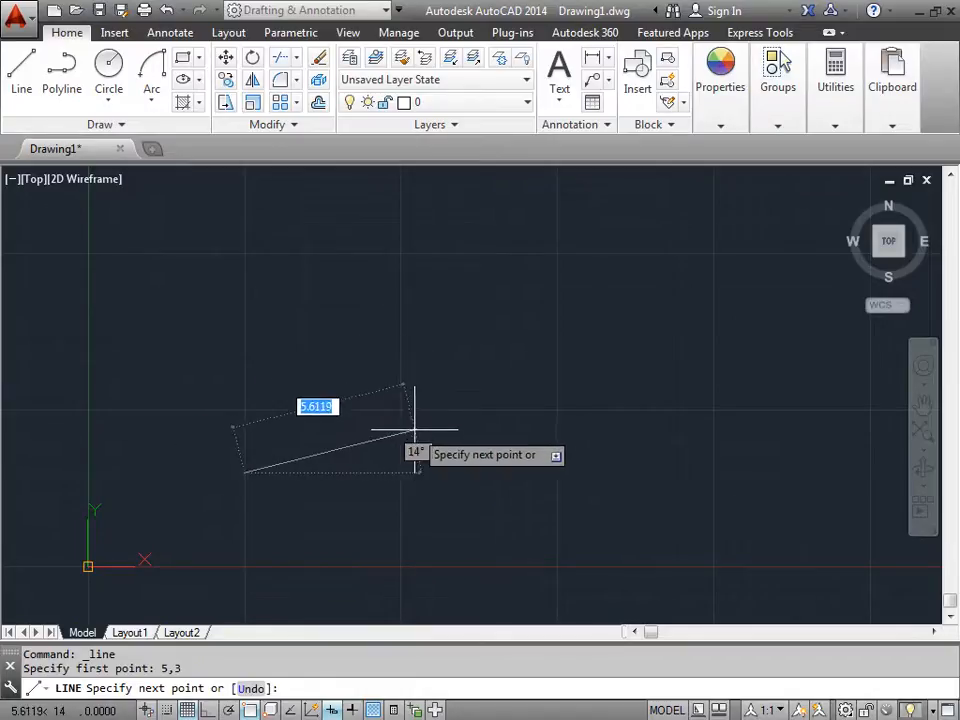
{"action": "mouse_move", "coordinate": [444, 400]}
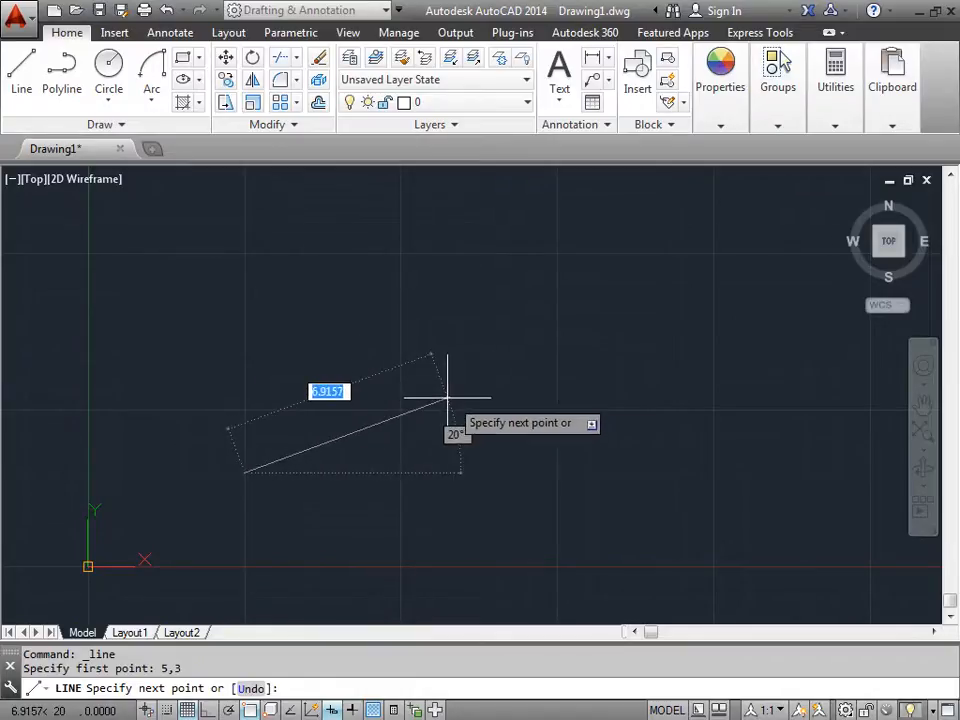
{"action": "mouse_move", "coordinate": [490, 384]}
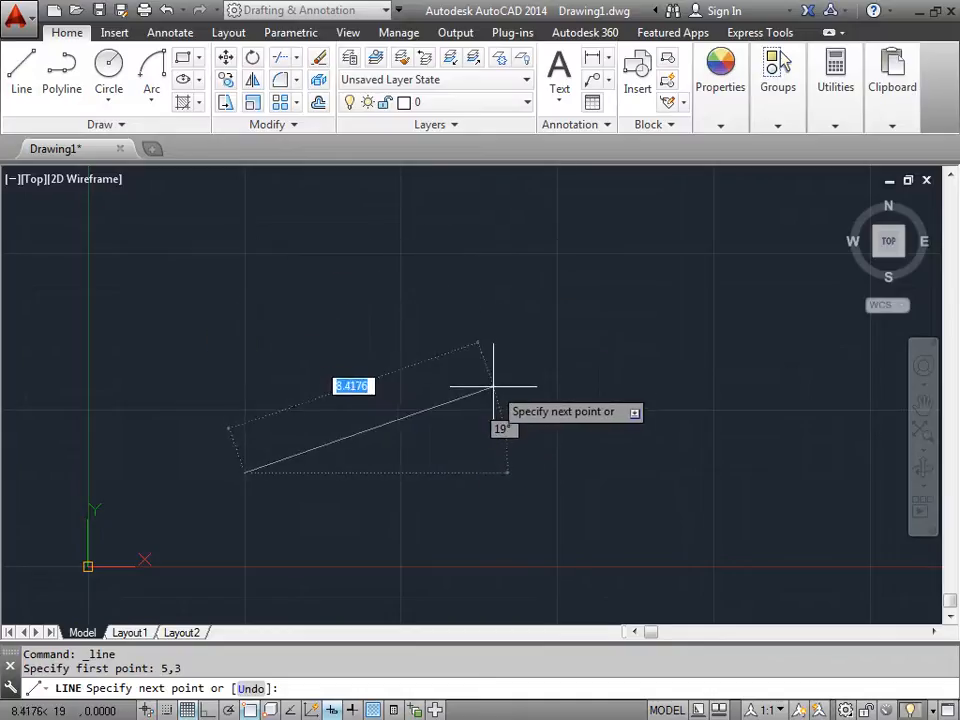
{"action": "mouse_move", "coordinate": [460, 330]}
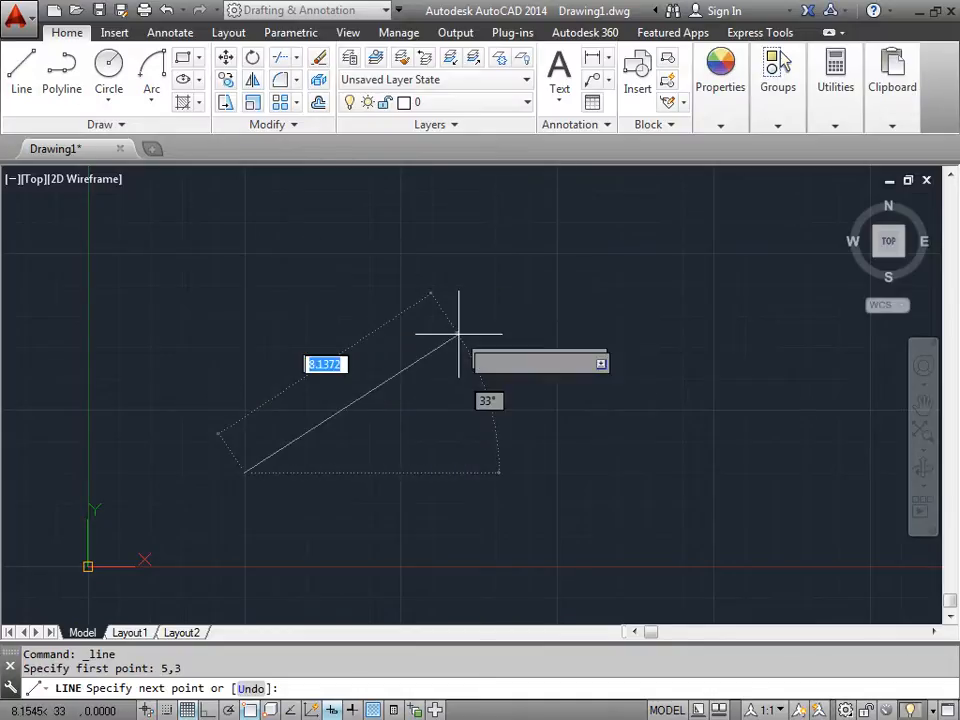
{"action": "mouse_move", "coordinate": [480, 384]}
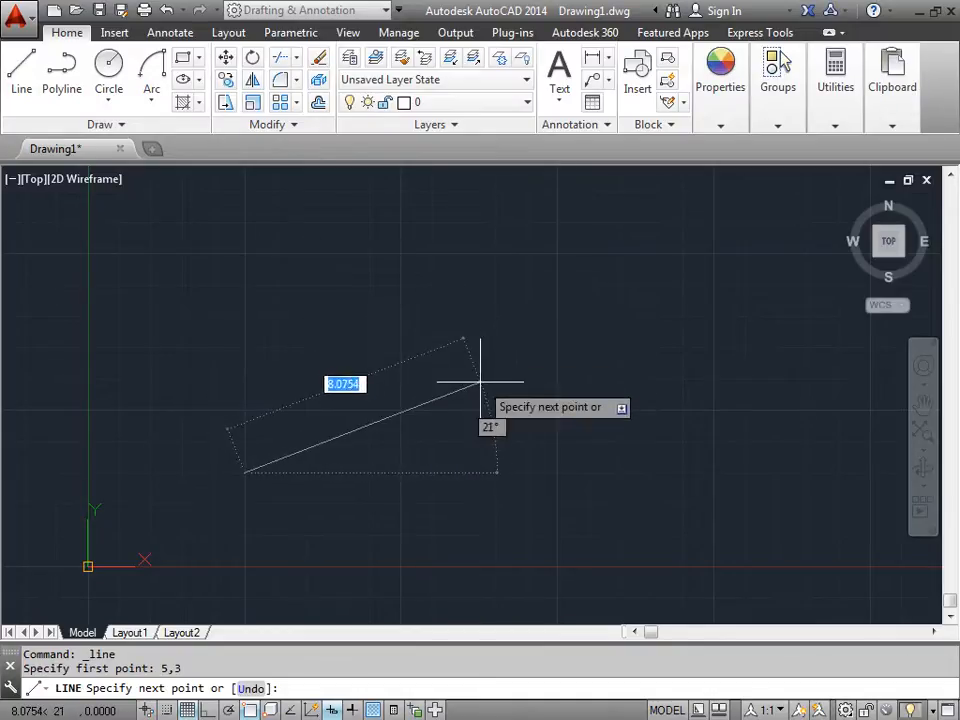
- Run the first side 4 units long at a 30° angle
{"action": "type", "text": "4.0000"}
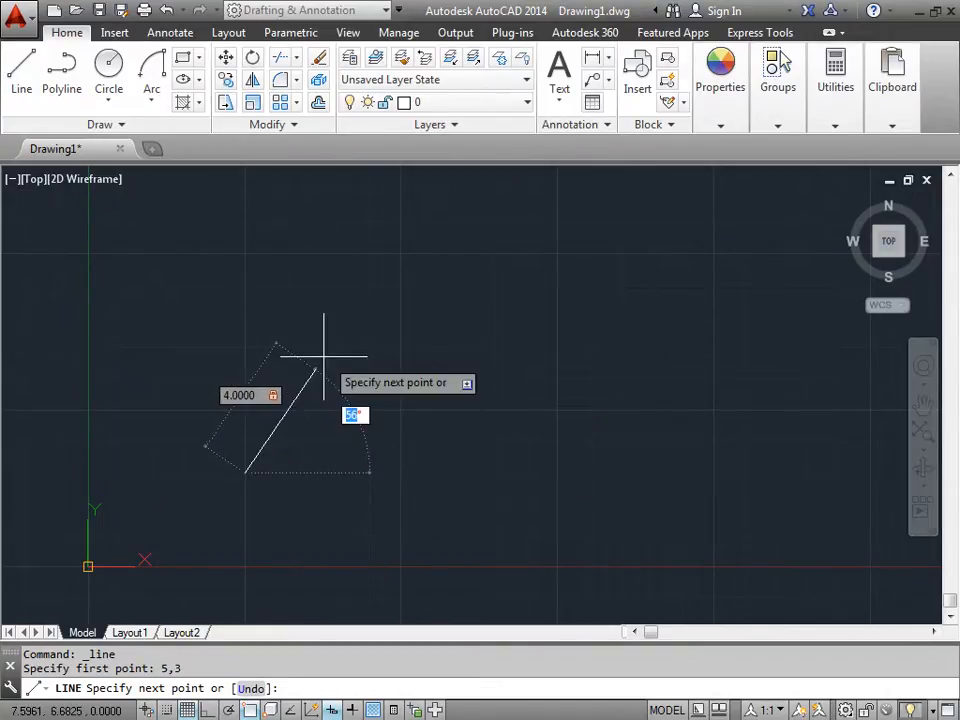
{"action": "mouse_move", "coordinate": [180, 560]}
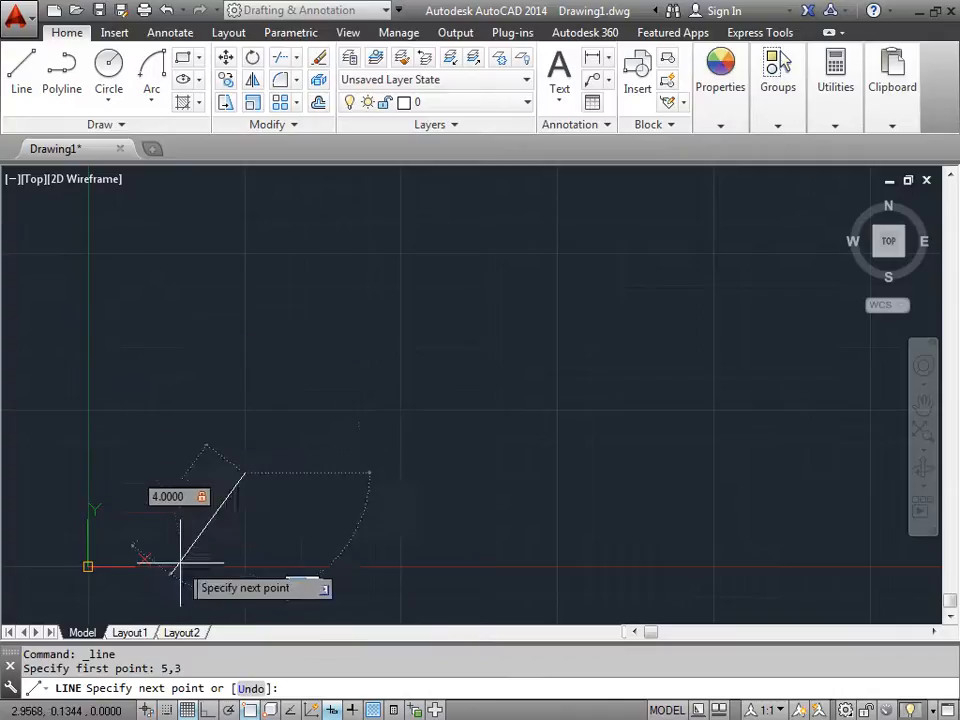
{"action": "mouse_move", "coordinate": [360, 476]}
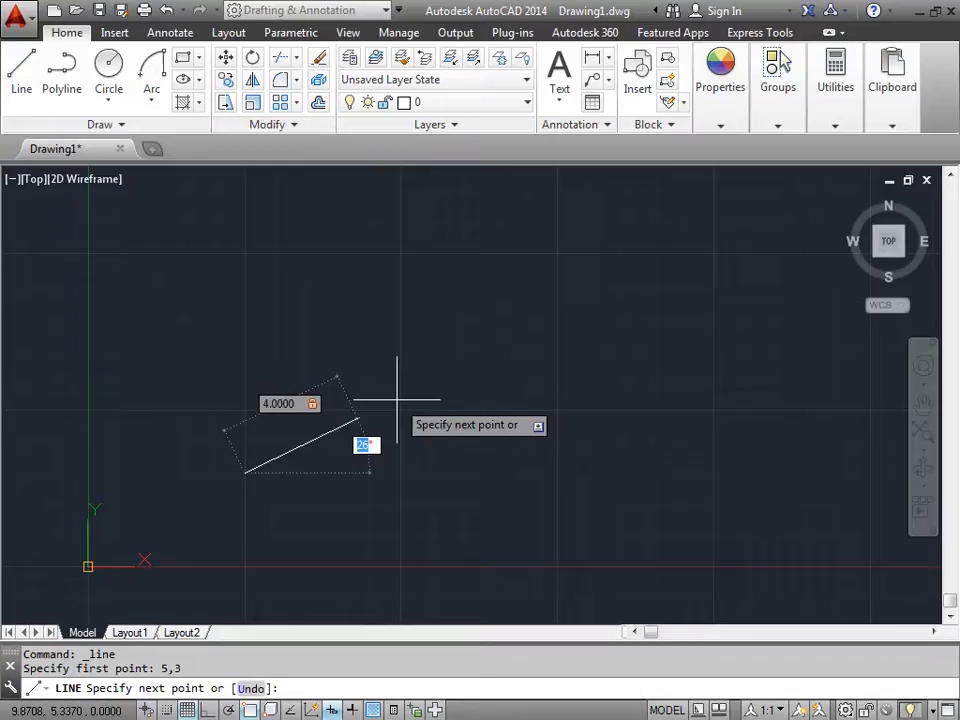
{"action": "type", "text": "30"}
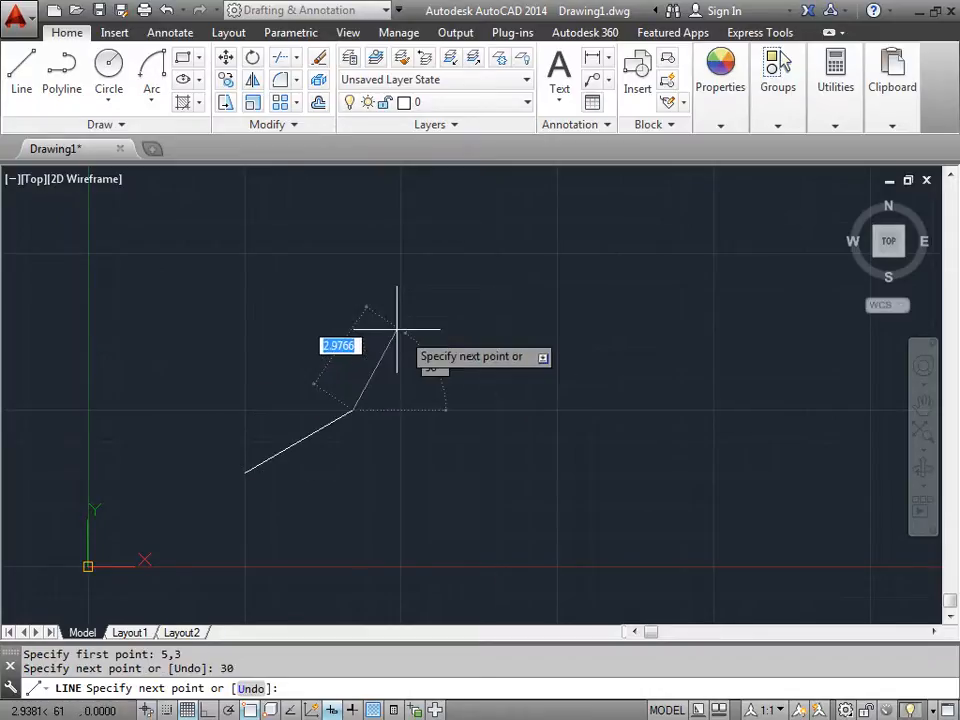
{"action": "mouse_move", "coordinate": [350, 470]}
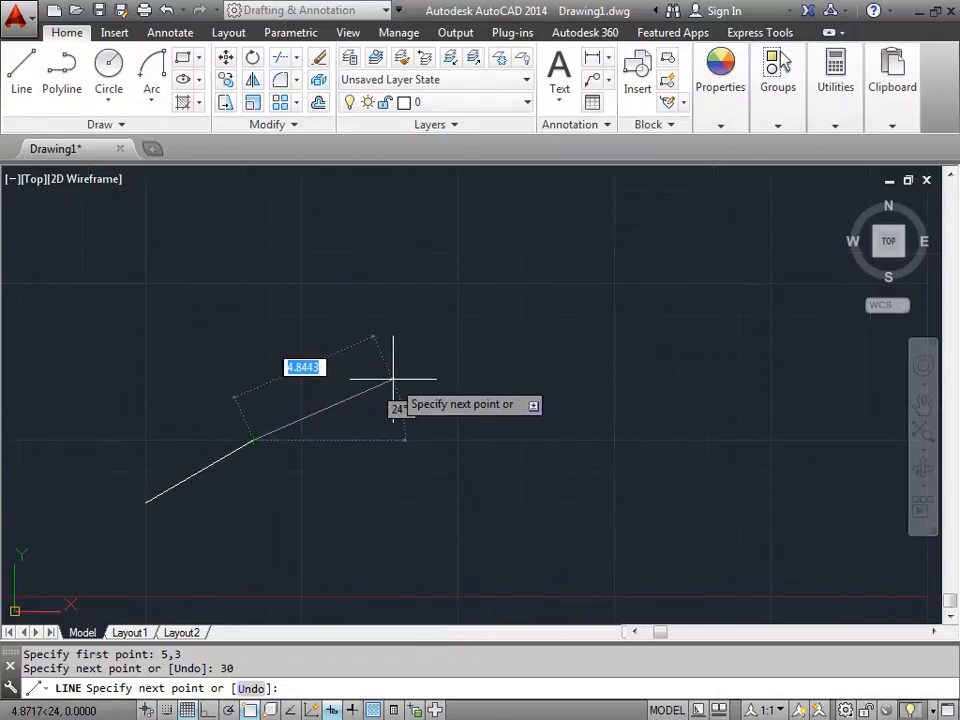
{"action": "mouse_move", "coordinate": [444, 368]}
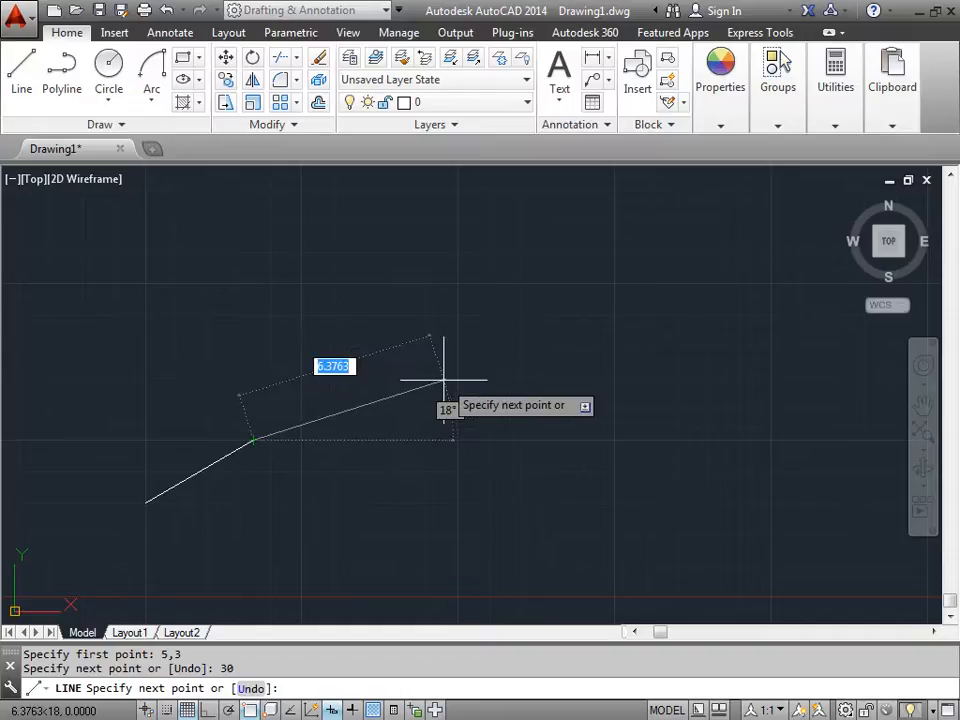
{"action": "mouse_move", "coordinate": [400, 356]}
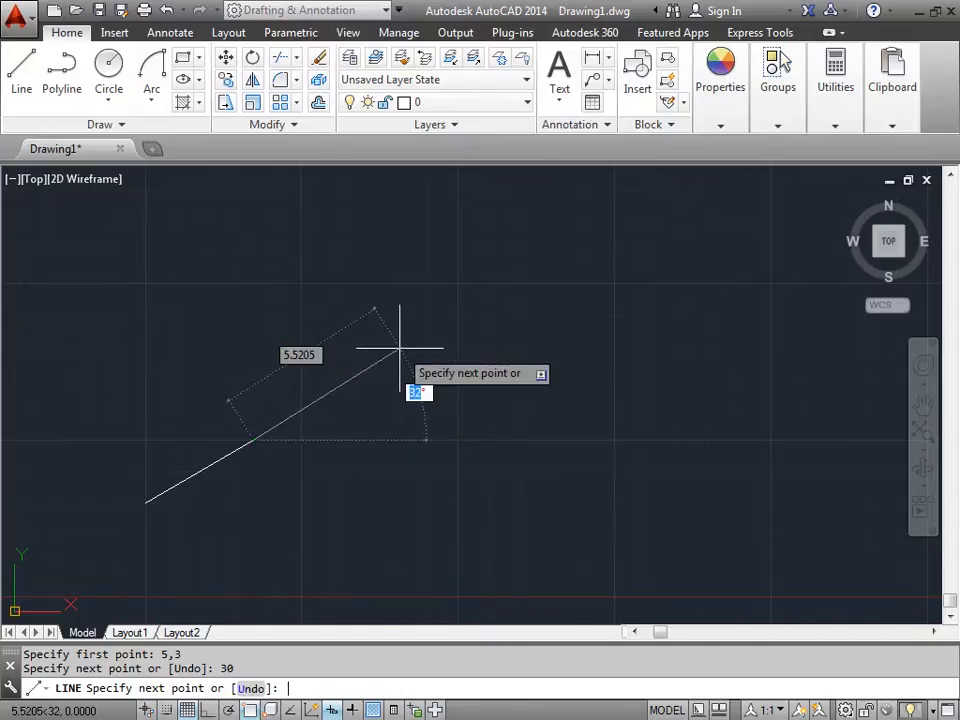
- Continue with a second side angled at 45° from the first side's end
{"action": "type", "text": "45"}
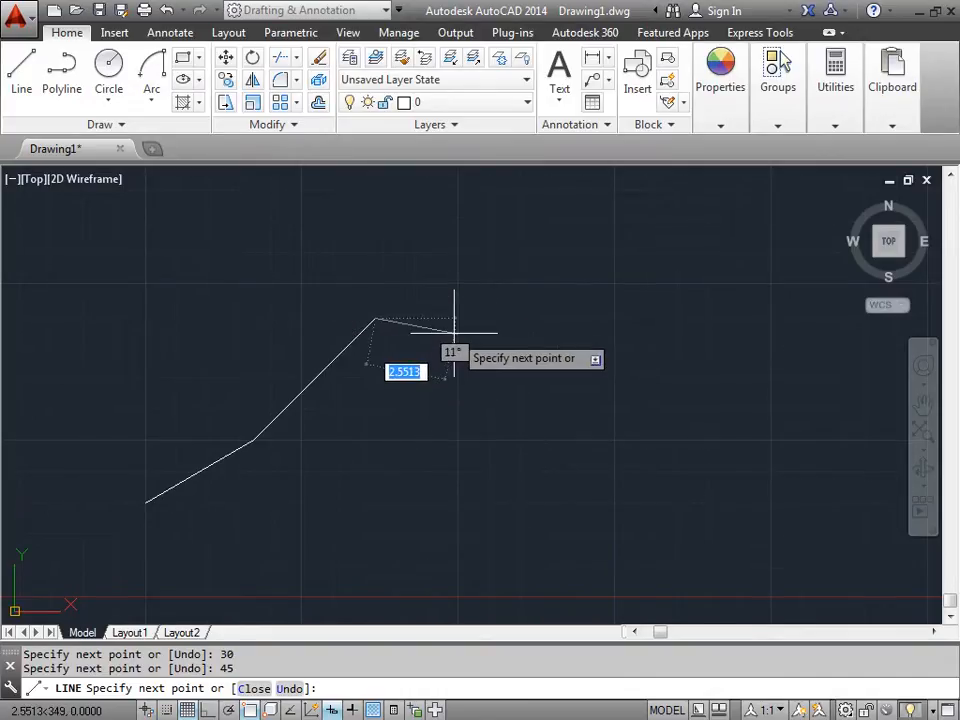
{"action": "mouse_move", "coordinate": [476, 270]}
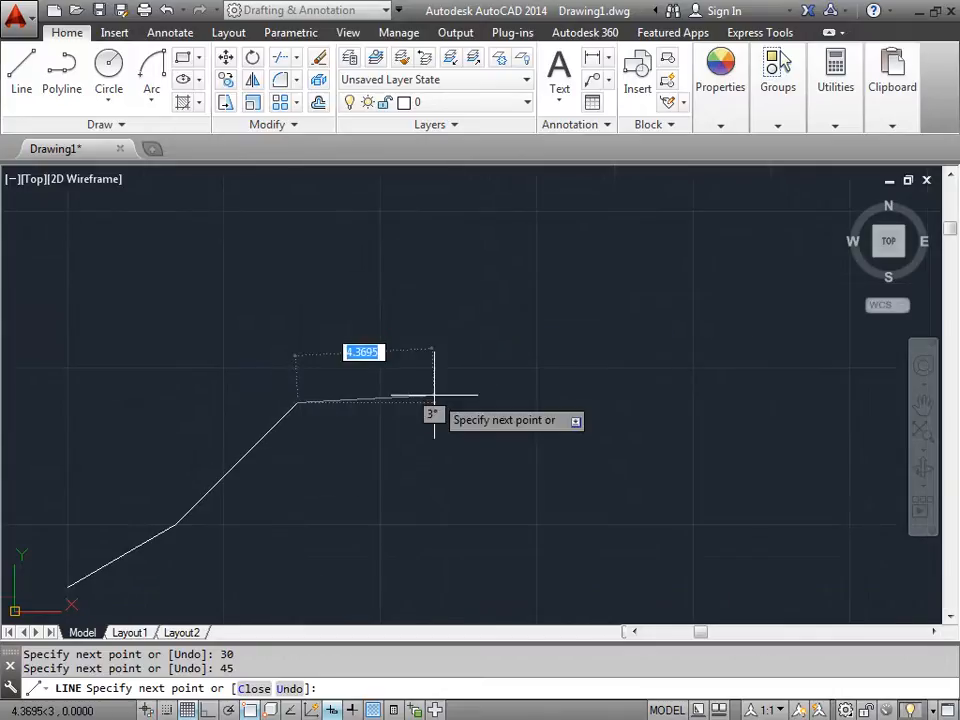
{"action": "mouse_move", "coordinate": [436, 390]}
{"action": "type", "text": "15"}
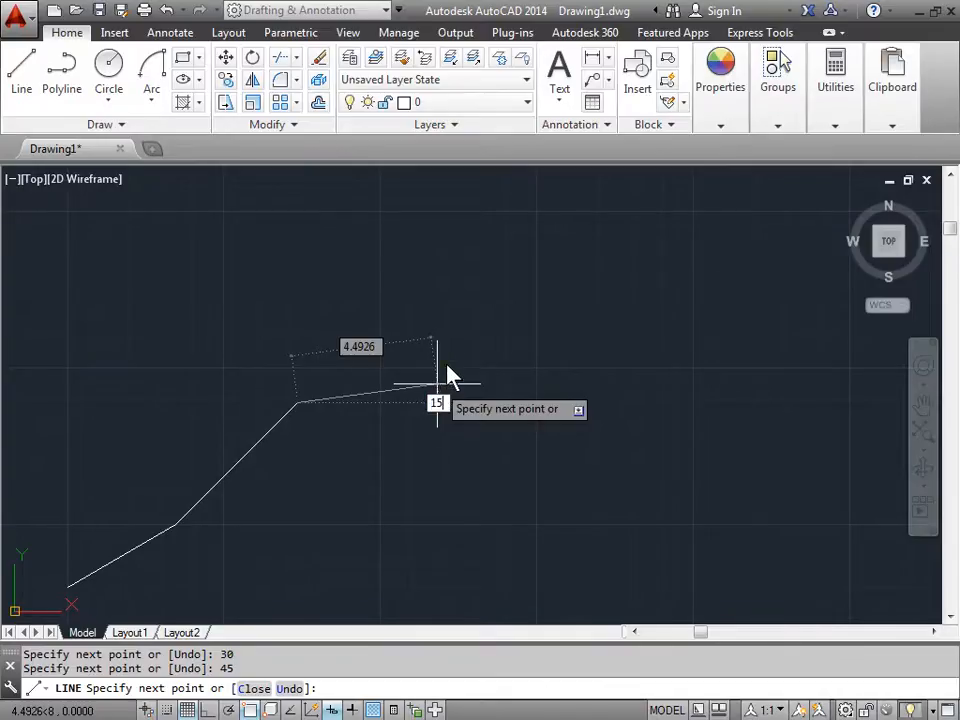
{"action": "mouse_move", "coordinate": [464, 352]}
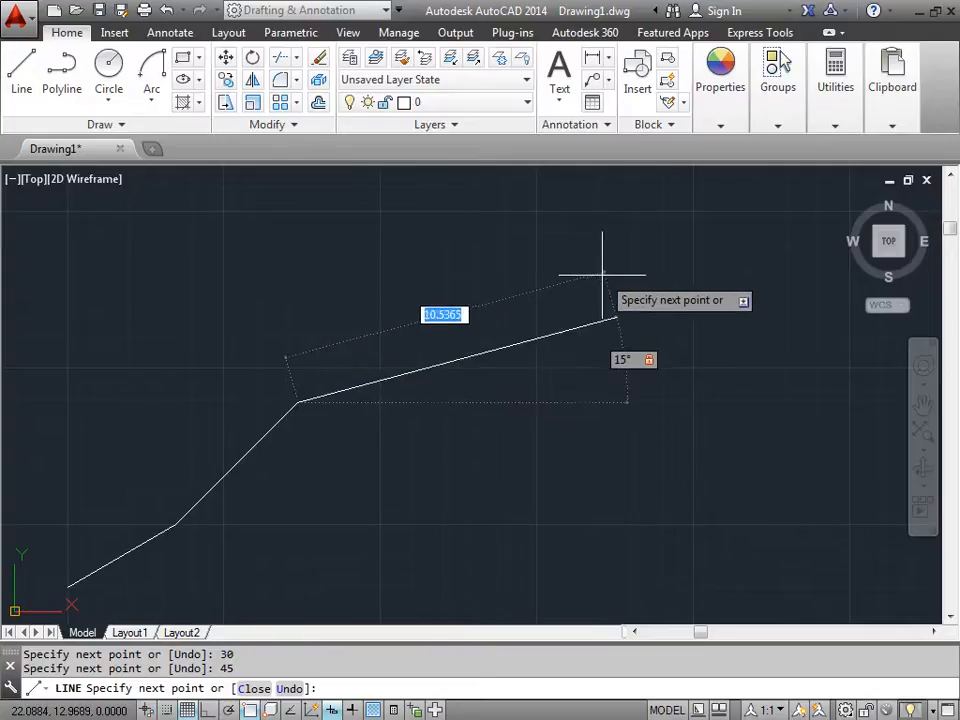
{"action": "mouse_move", "coordinate": [708, 256]}
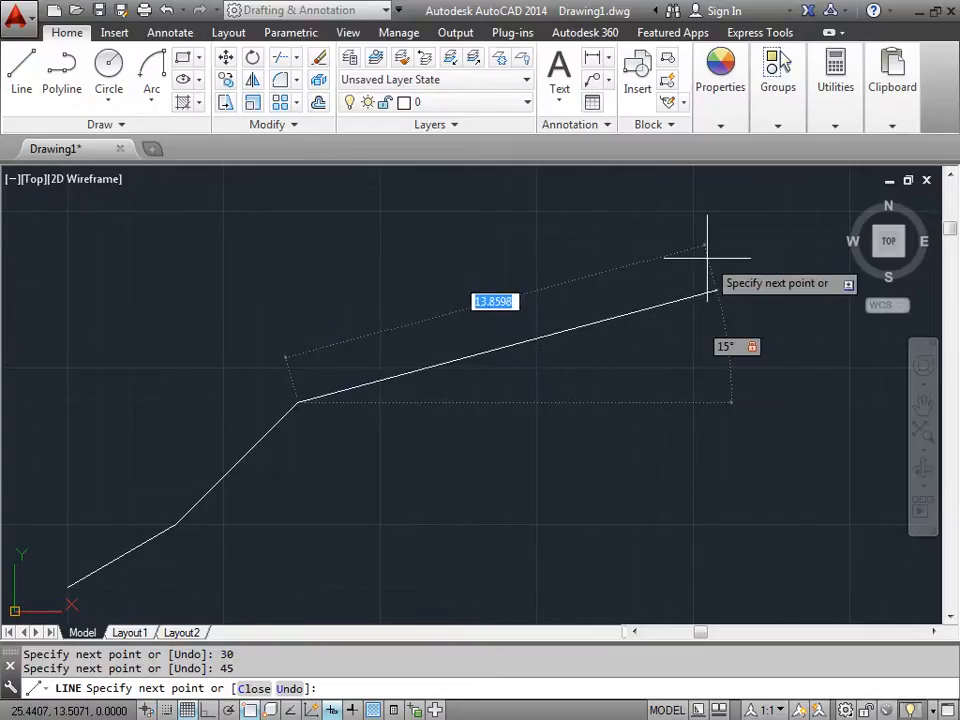
{"action": "mouse_move", "coordinate": [630, 296]}
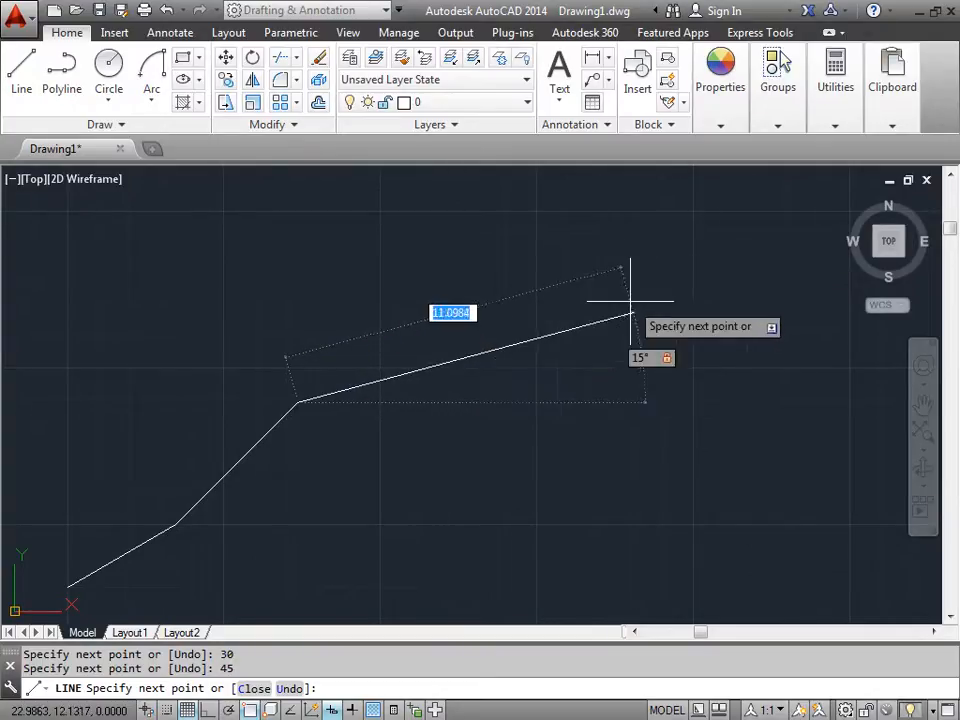
{"action": "mouse_move", "coordinate": [496, 350]}
{"action": "type", "text": "5"}
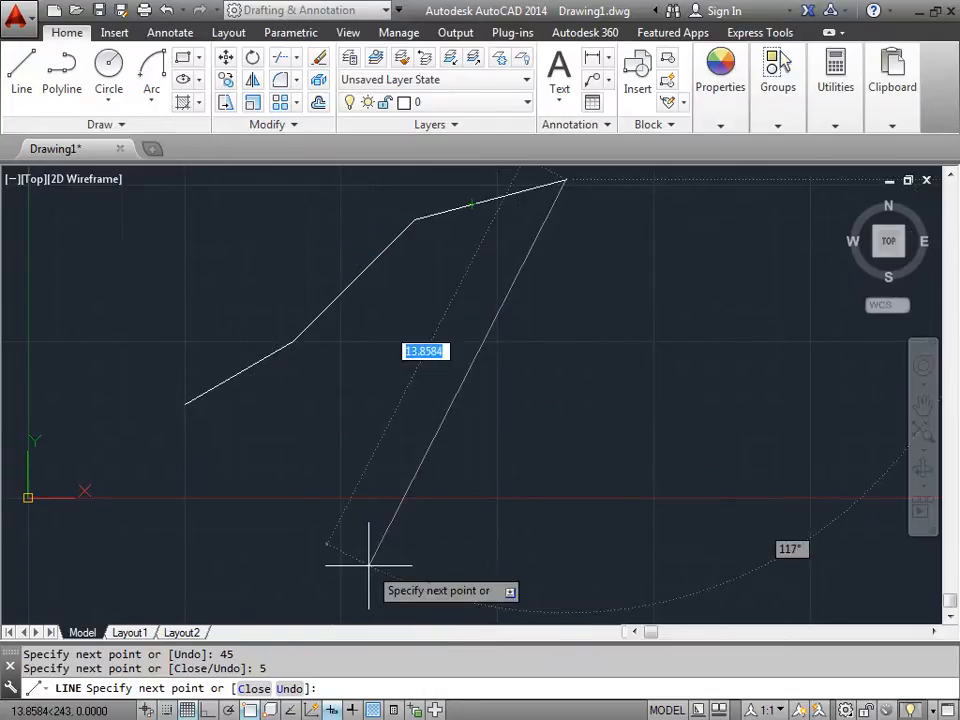
{"action": "mouse_move", "coordinate": [316, 604]}
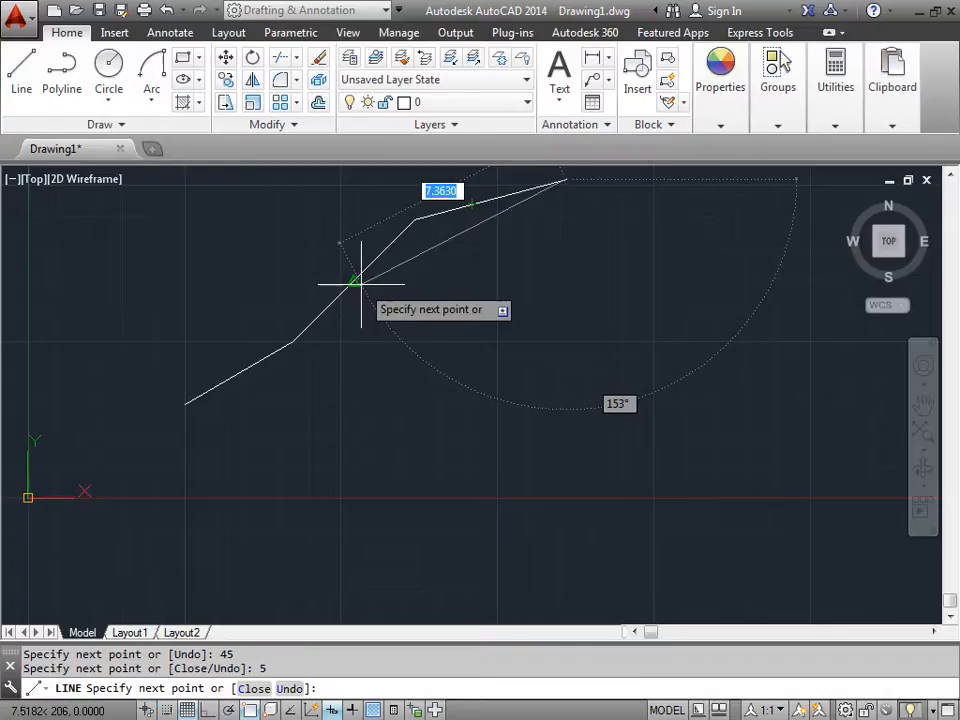
{"action": "mouse_move", "coordinate": [324, 310]}
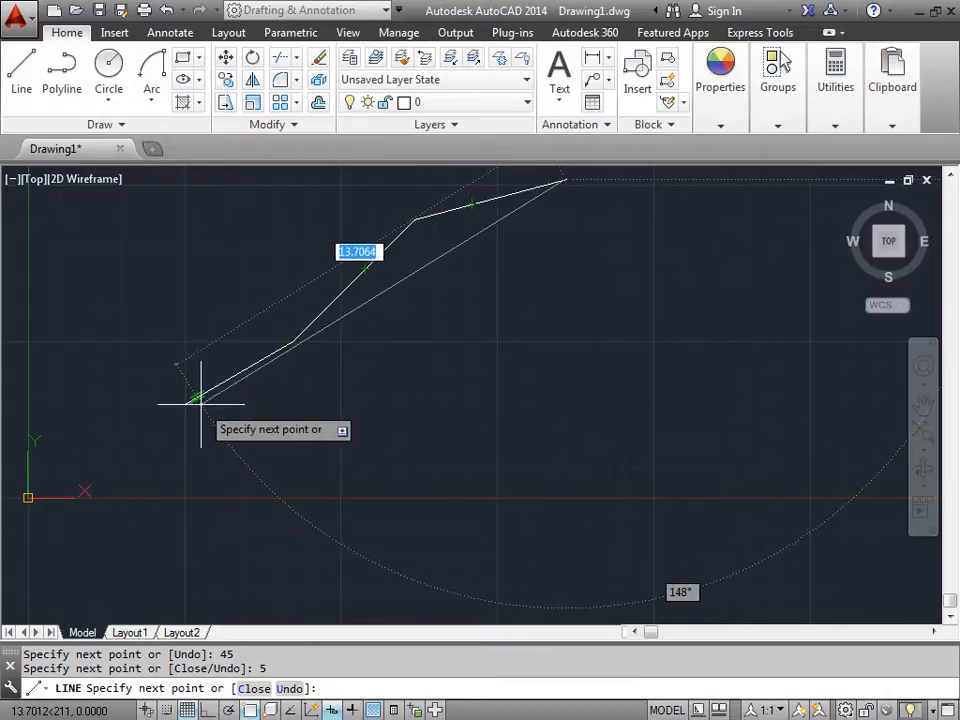
{"action": "mouse_move", "coordinate": [356, 280]}
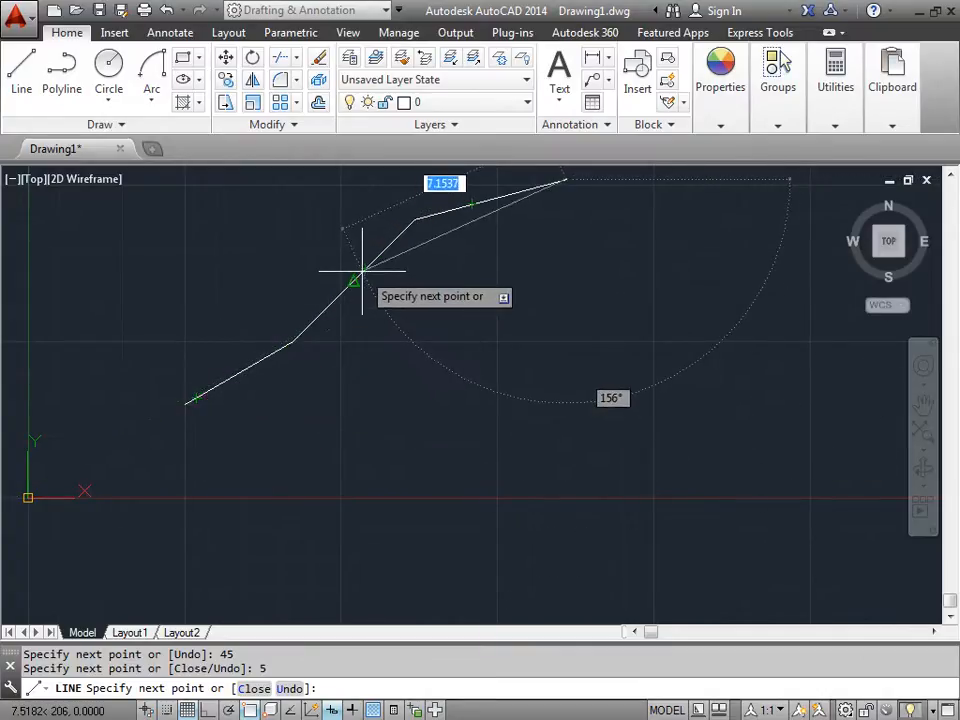
{"action": "mouse_move", "coordinate": [484, 204]}
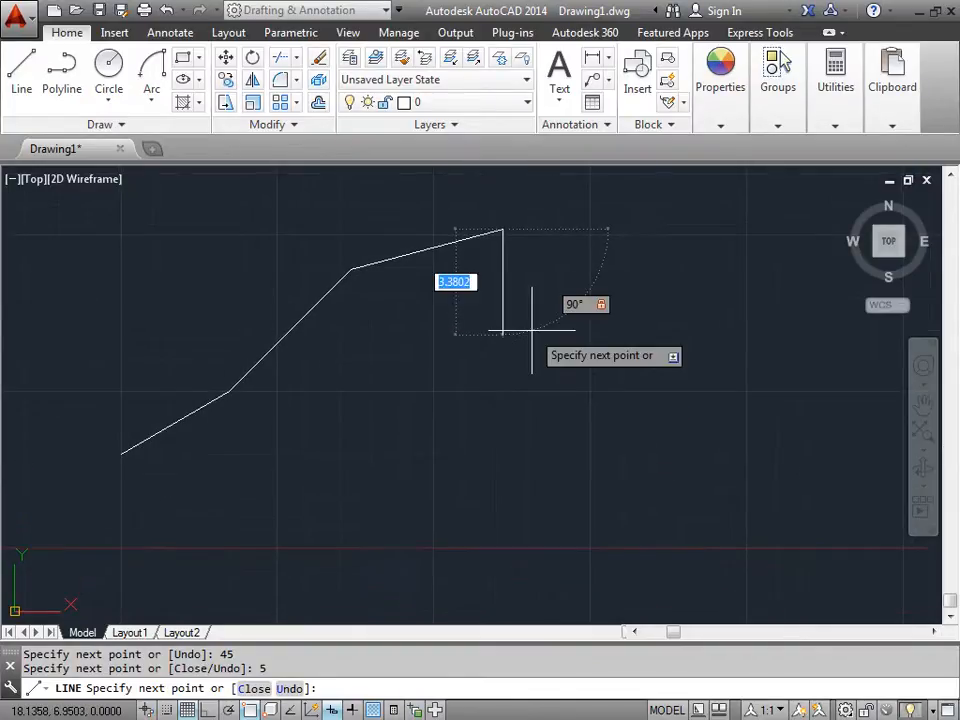
{"action": "mouse_move", "coordinate": [504, 570]}
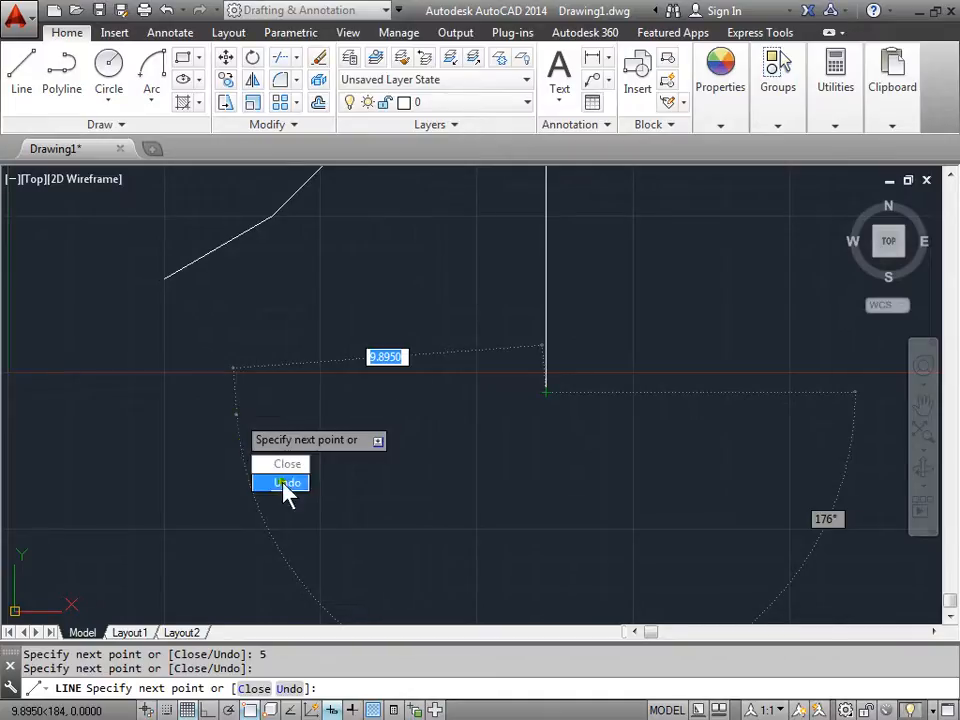
{"action": "mouse_move", "coordinate": [296, 700]}
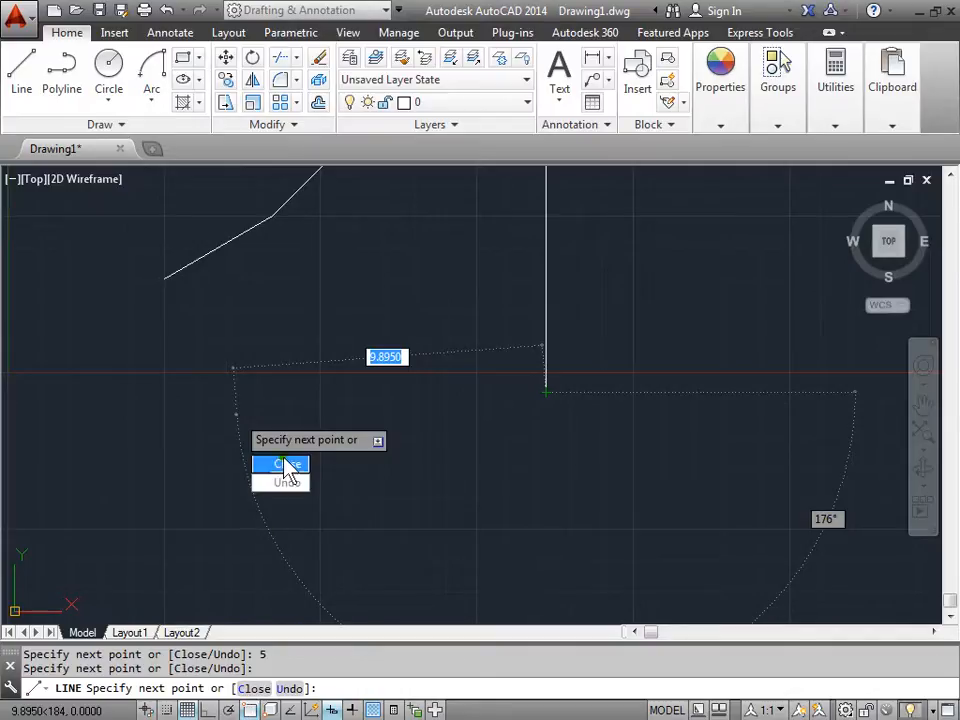
- Close the outline into a finished five-sided polygon via the shortcut menu
{"action": "left_click", "coordinate": [280, 464]}
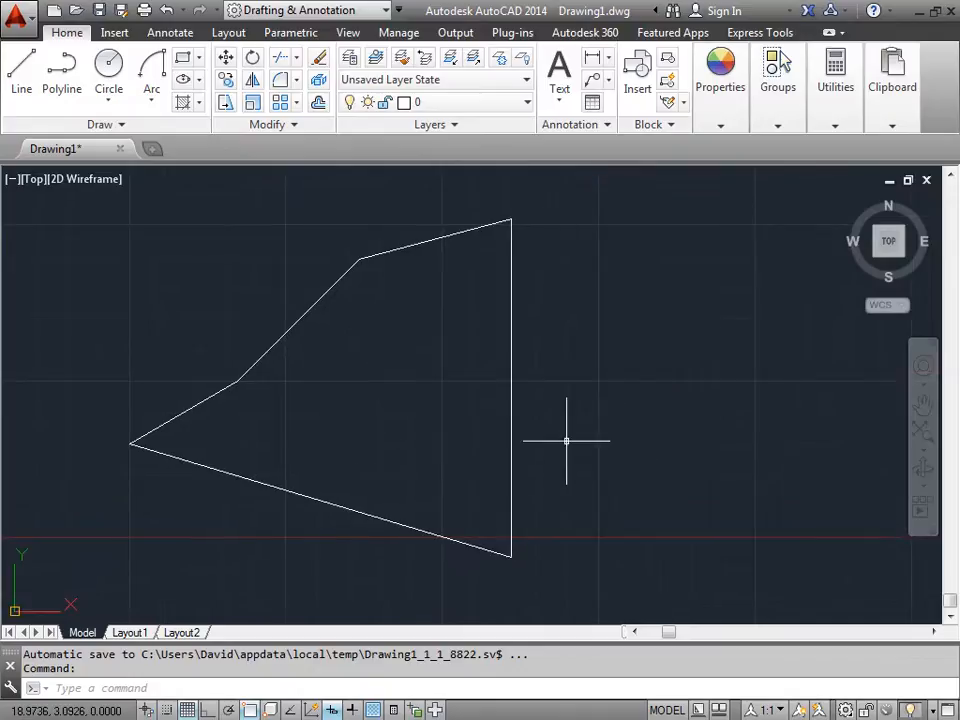
{"action": "mouse_move", "coordinate": [380, 376]}
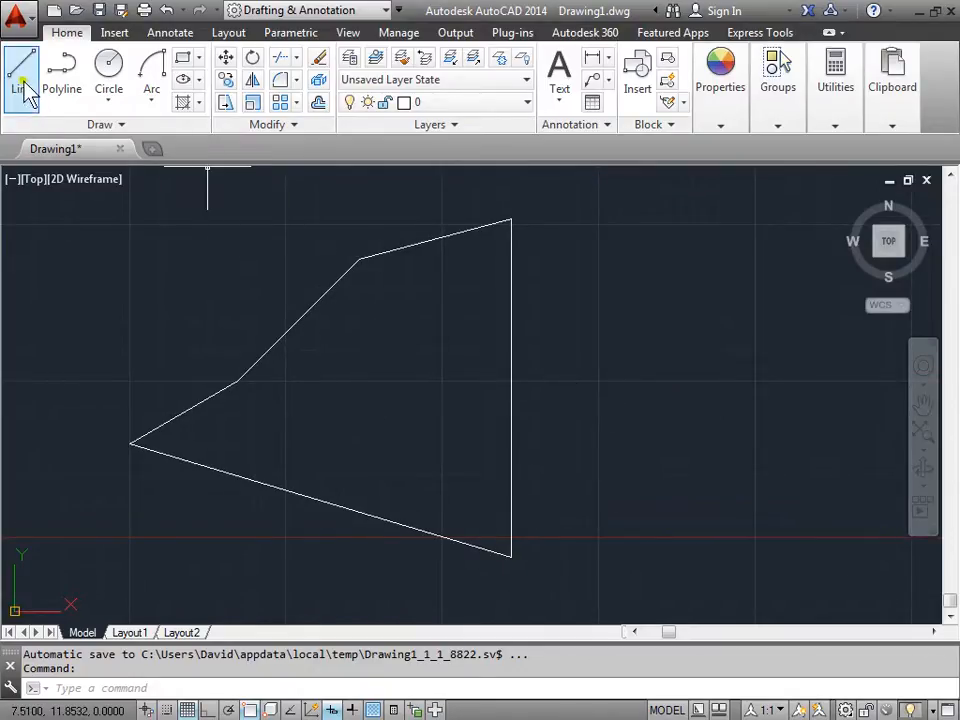
- Start a new Line command awaiting its first point beside the pentagon
{"action": "left_click", "coordinate": [20, 76]}
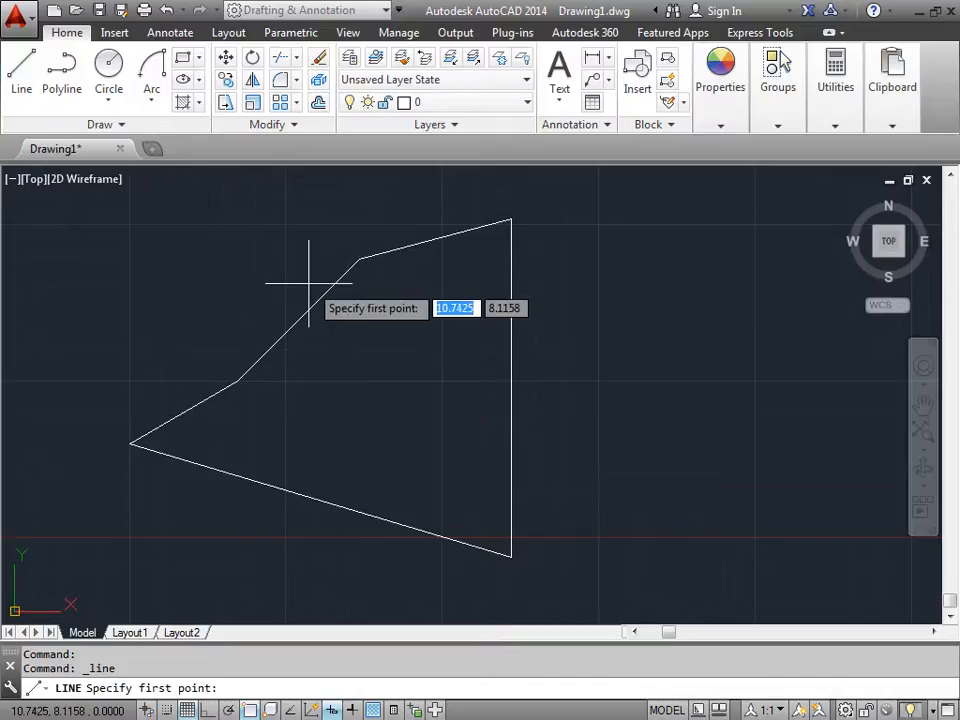
{"action": "mouse_move", "coordinate": [250, 408]}
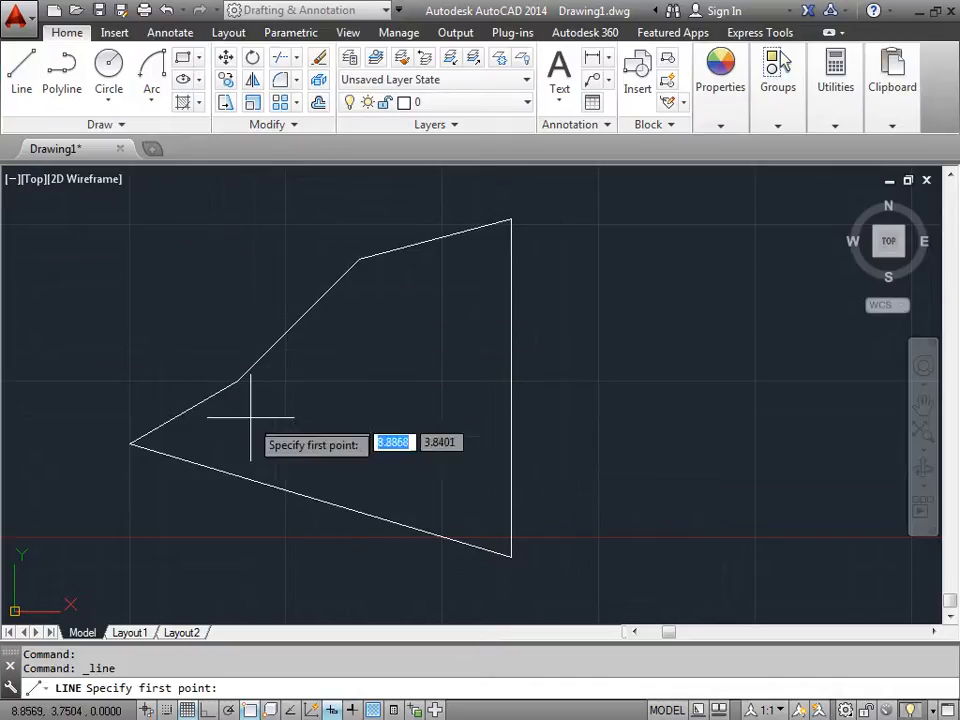
{"action": "mouse_move", "coordinate": [224, 600]}
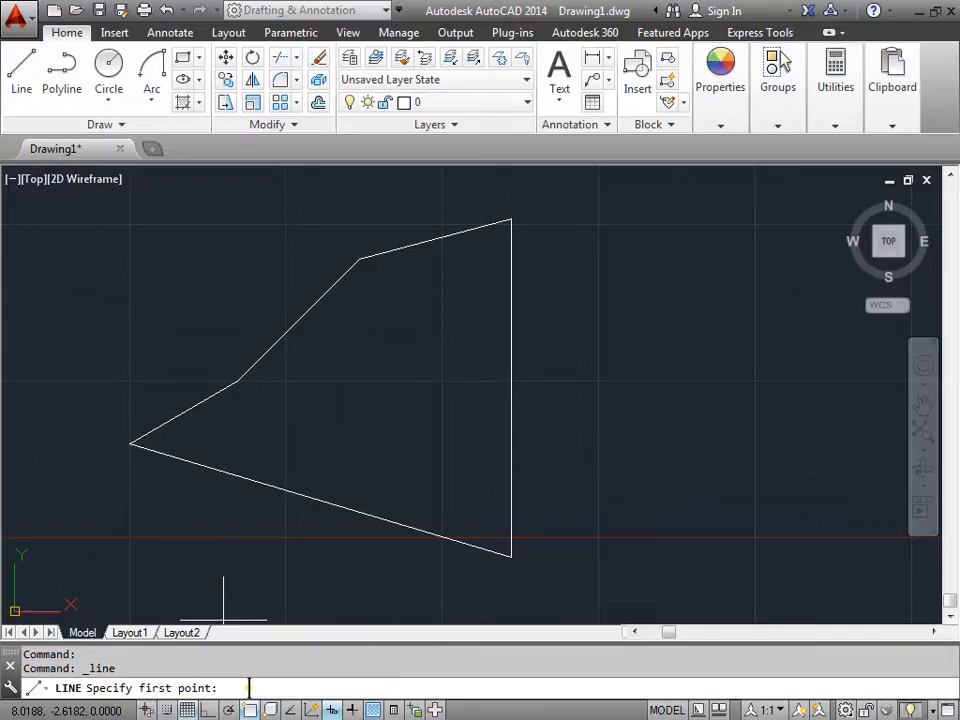
{"action": "mouse_move", "coordinate": [220, 256]}
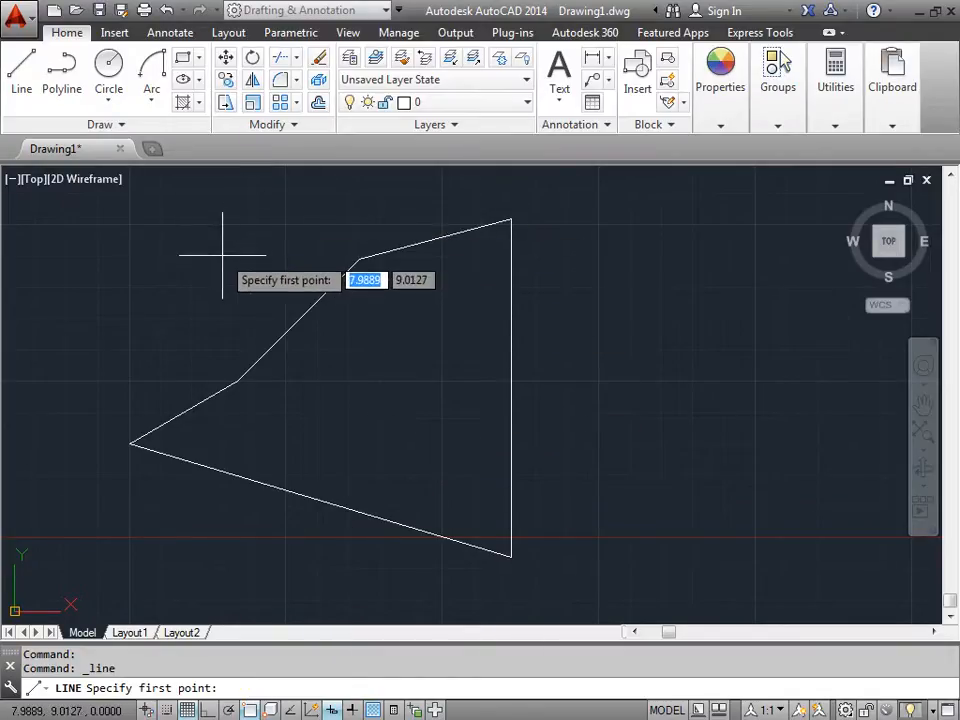